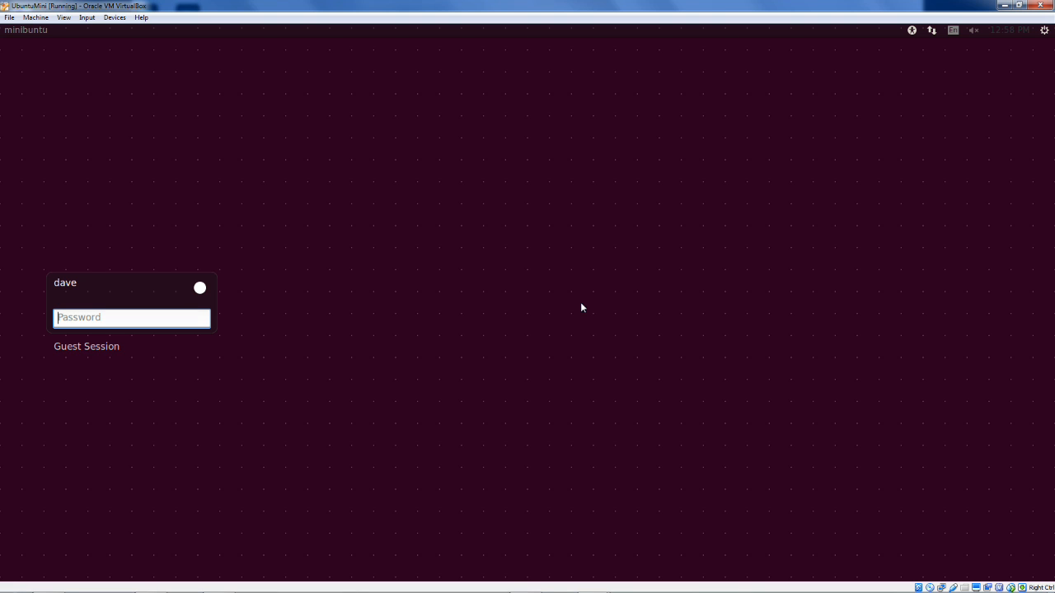
Log into the i3 session from the LightDM screen by entering the password.
text(••)
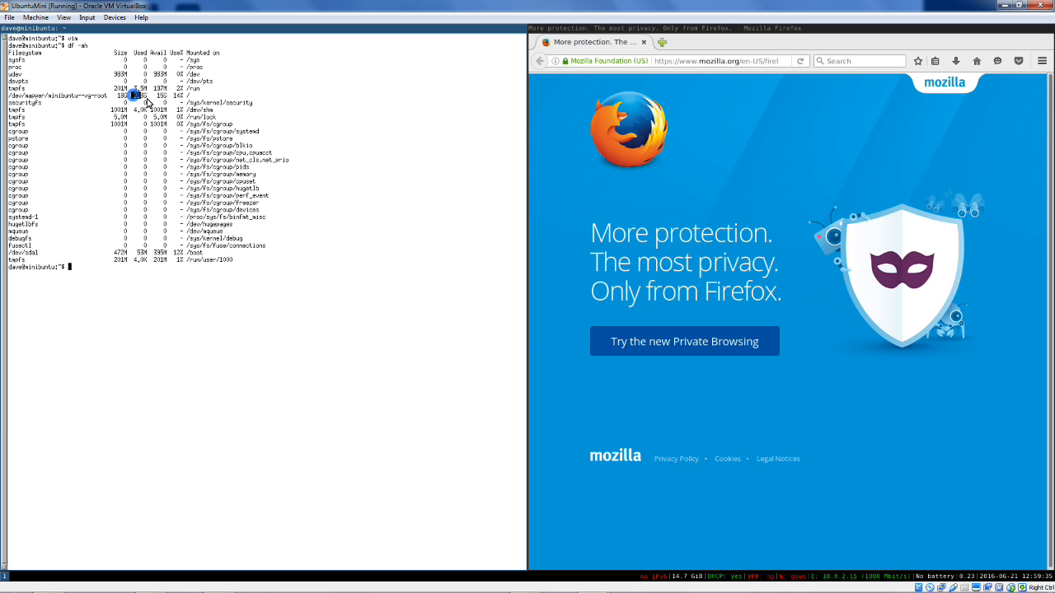
mouse_move(139, 208)
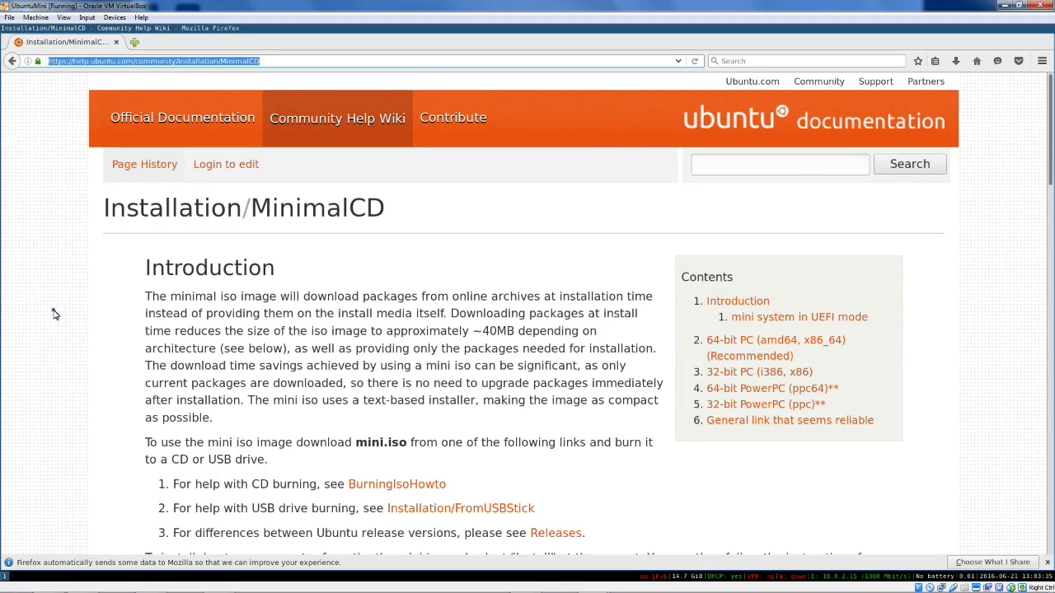
Scroll to the 64-bit PC (amd64) list showing the Ubuntu 16.04 mini.iso.
scroll(down, 3)
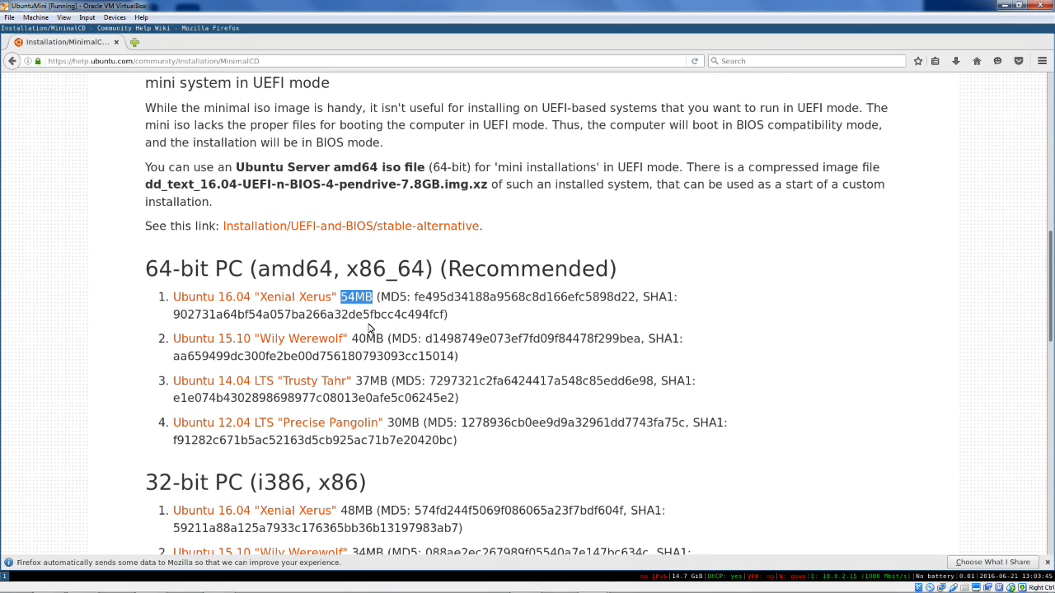
mouse_move(361, 321)
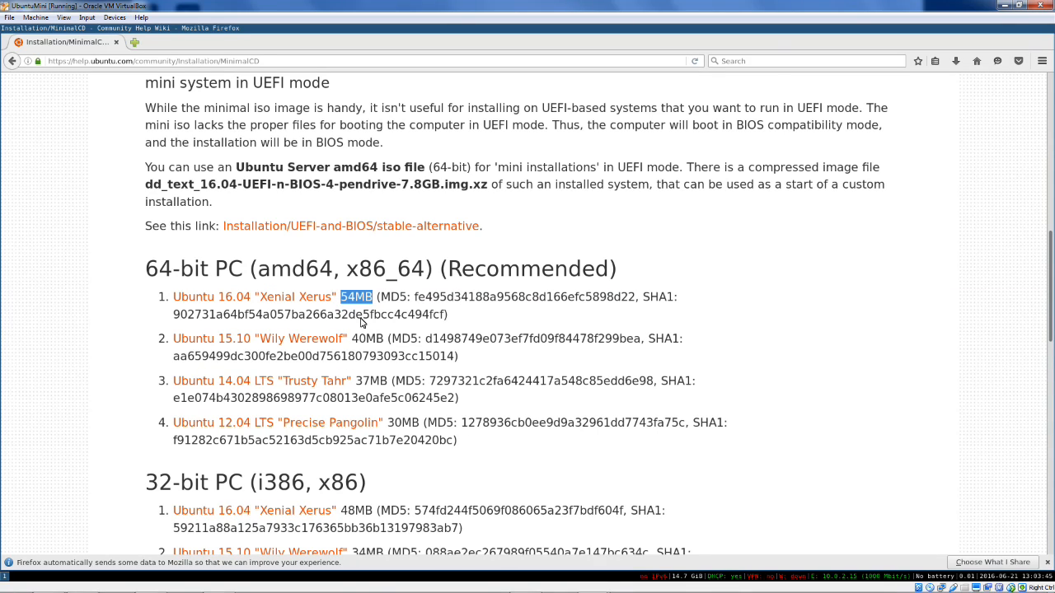
mouse_move(333, 293)
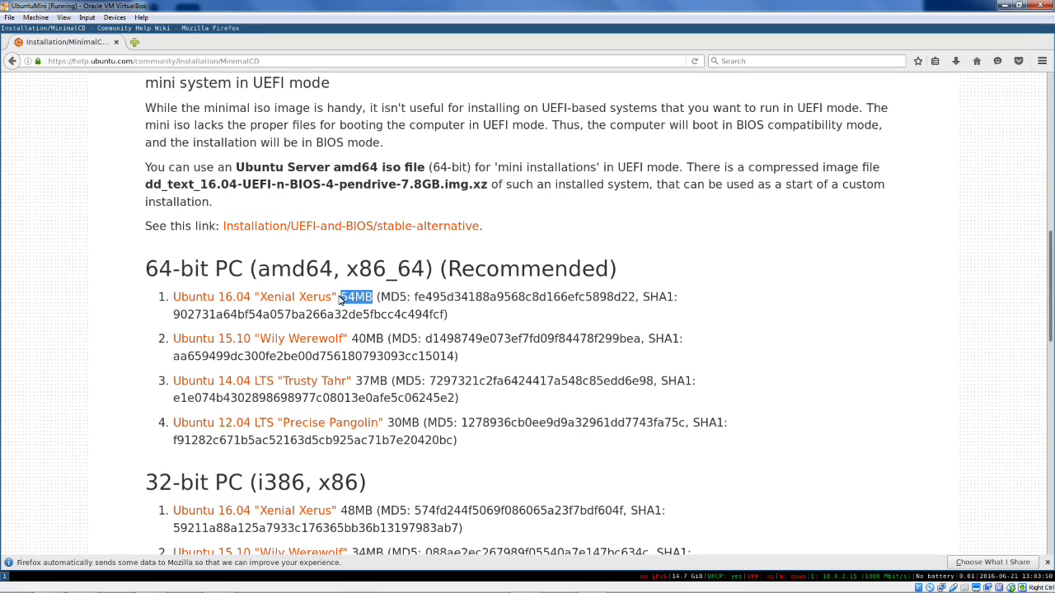
mouse_move(218, 308)
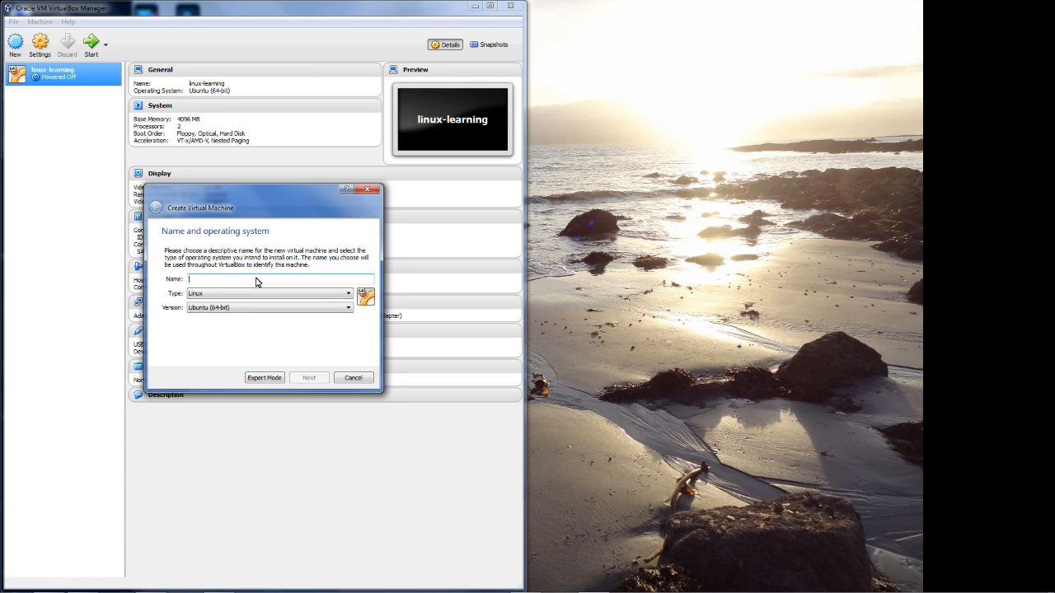
Name the machine MiniBuntu as Ubuntu (64-bit) and give it 2048 MB memory.
text(MiniBuntu)
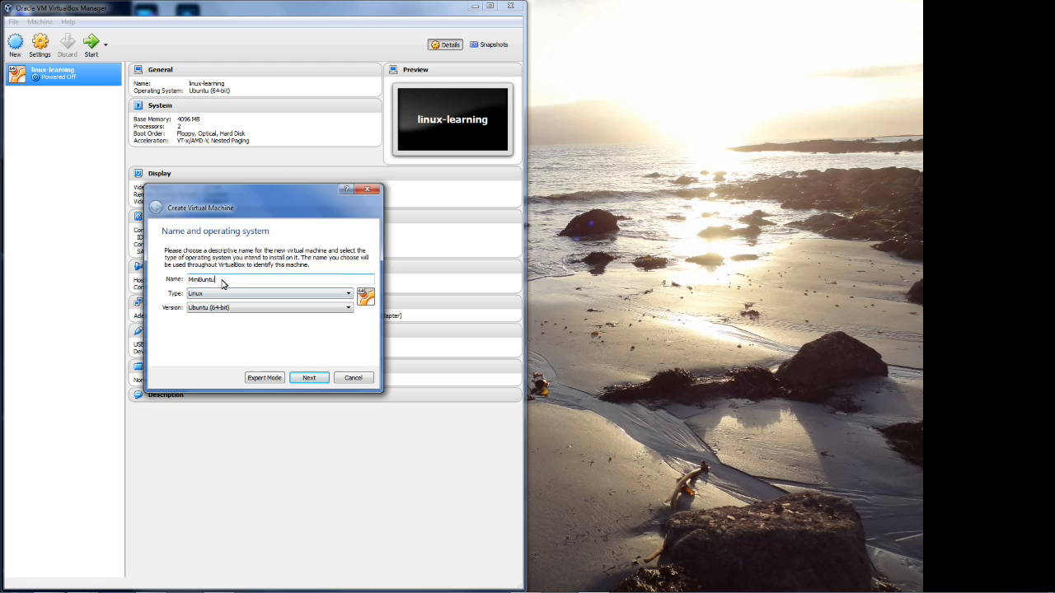
click(267, 308)
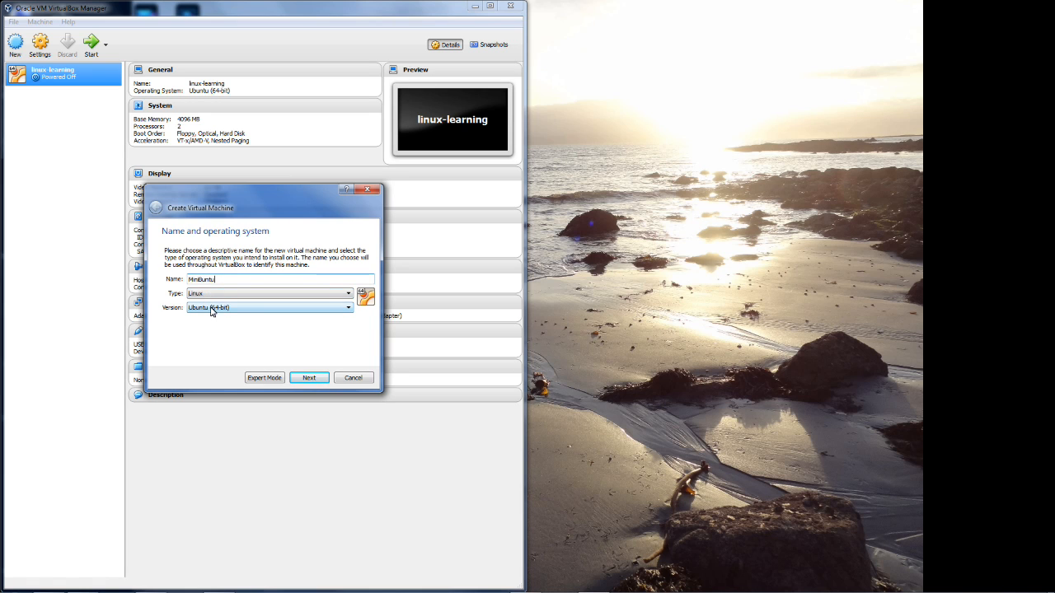
click(310, 378)
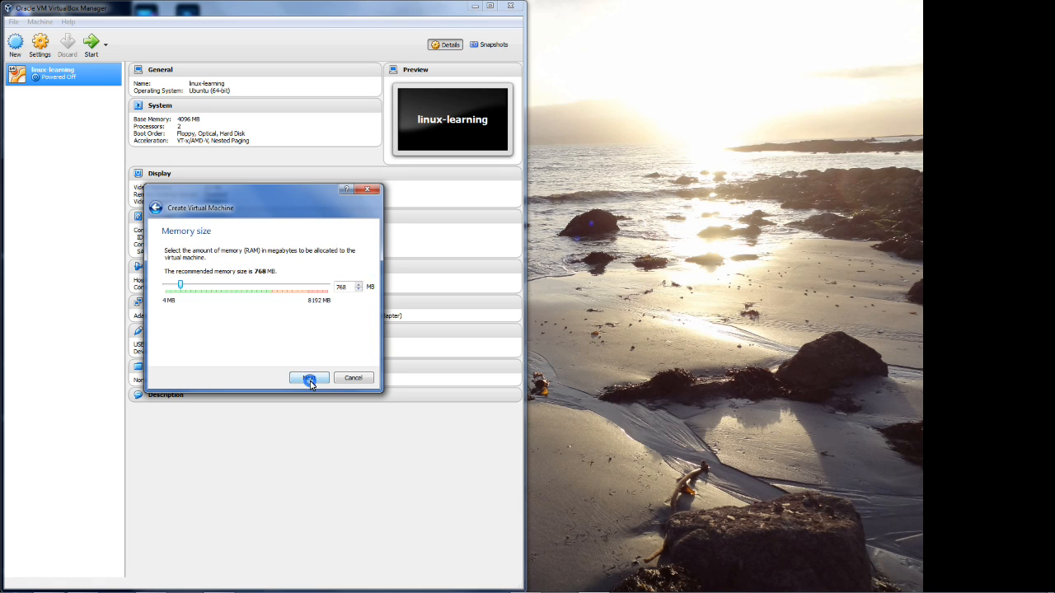
click(308, 377)
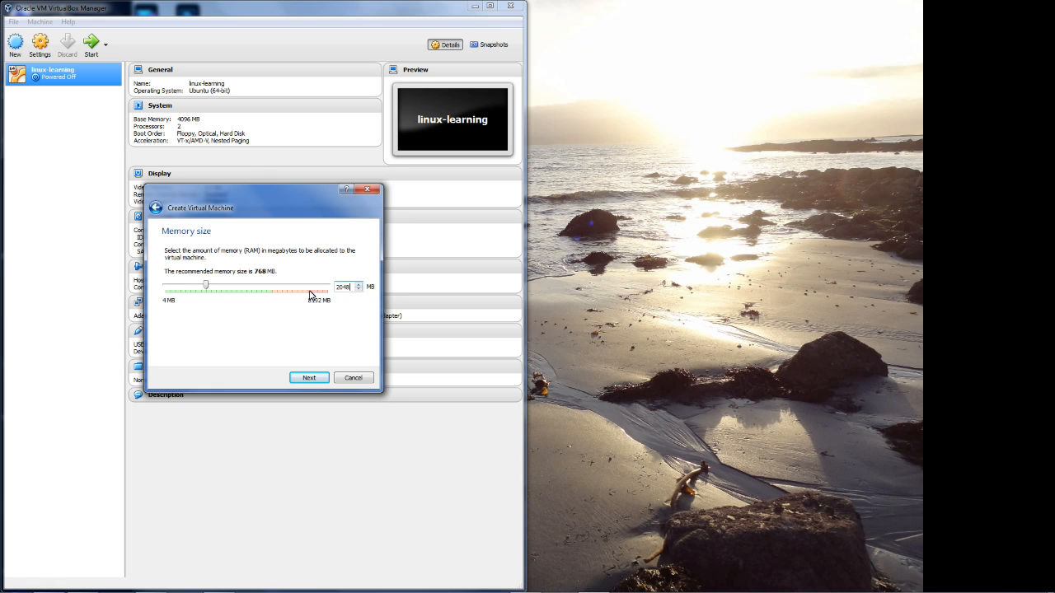
click(310, 377)
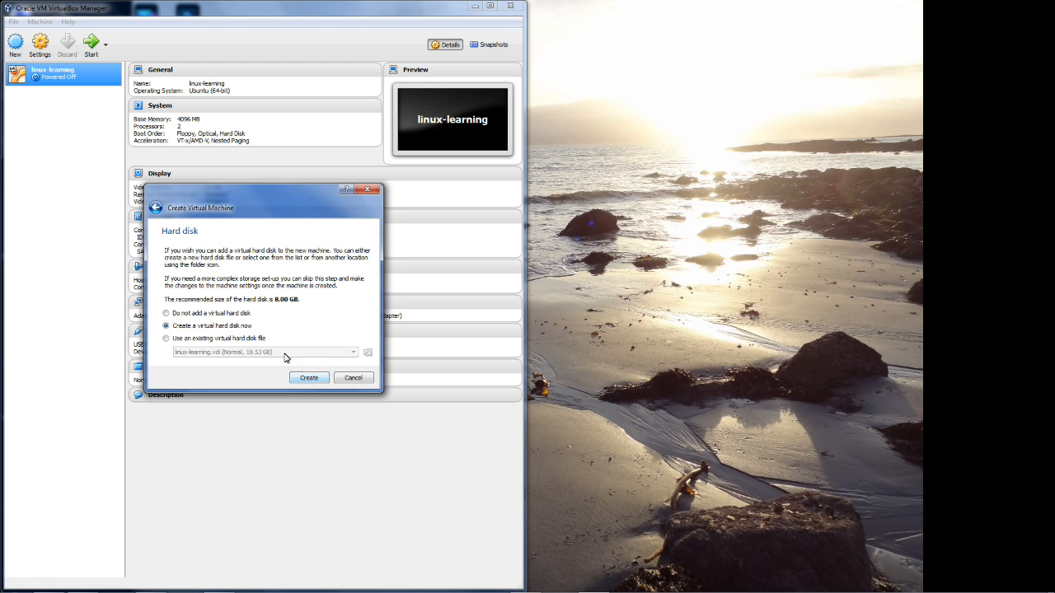
Create a new 10 GB dynamically allocated VDI disk and finish the MiniBuntu machine.
click(310, 377)
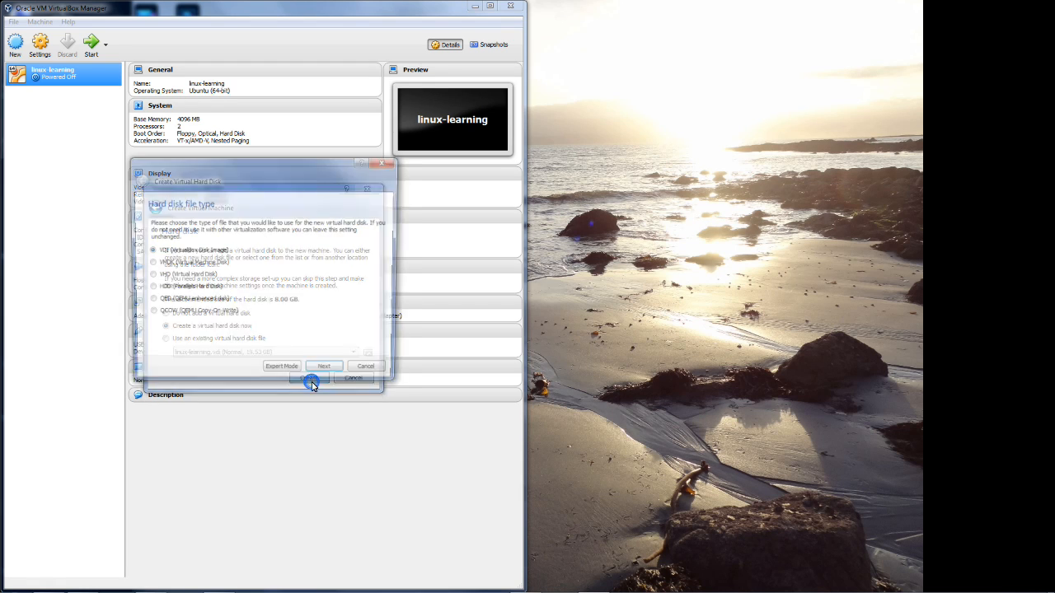
click(310, 378)
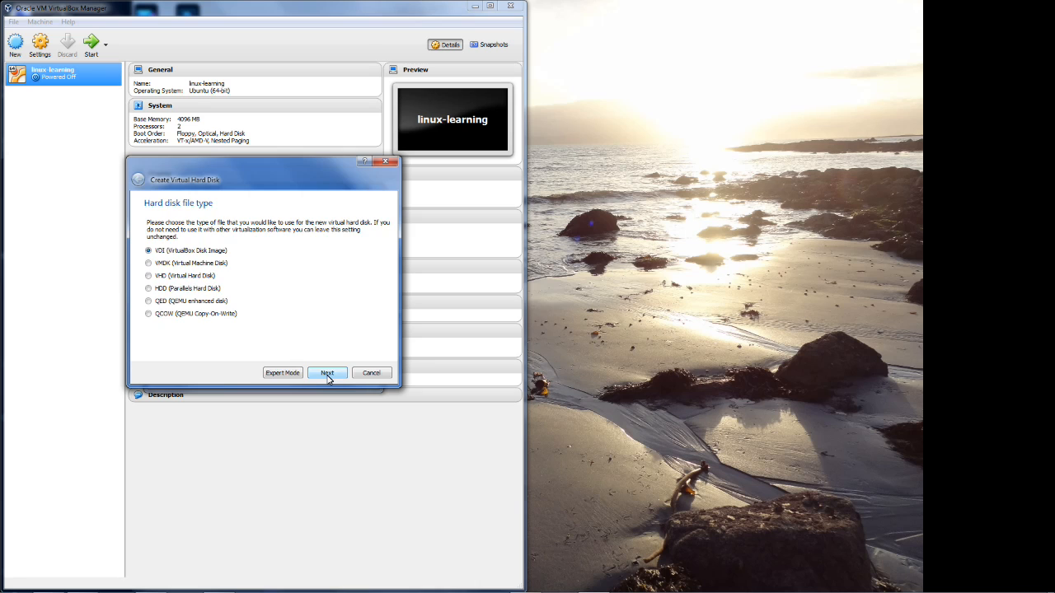
click(326, 373)
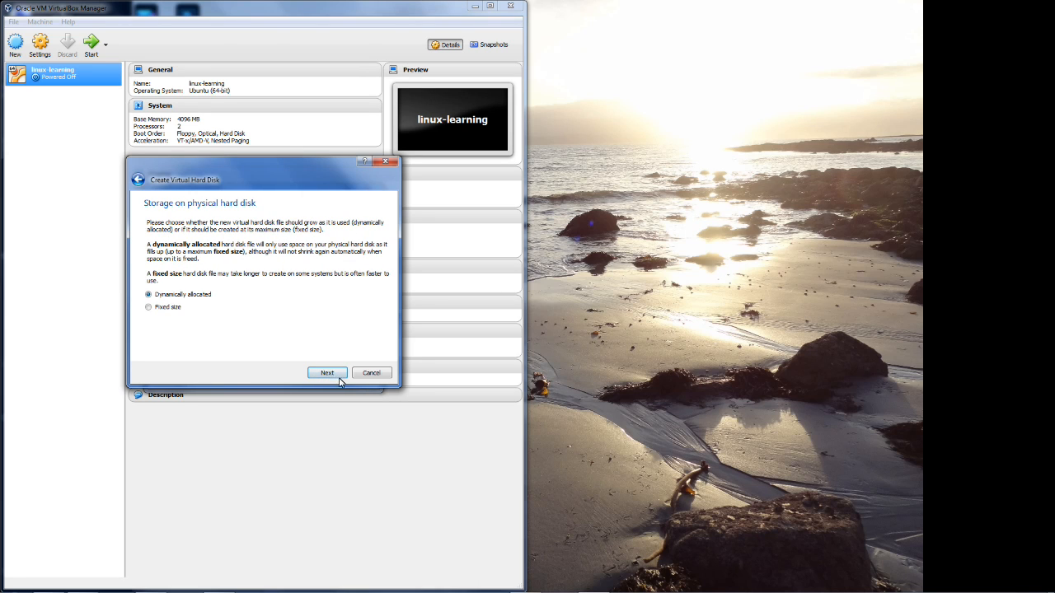
click(326, 372)
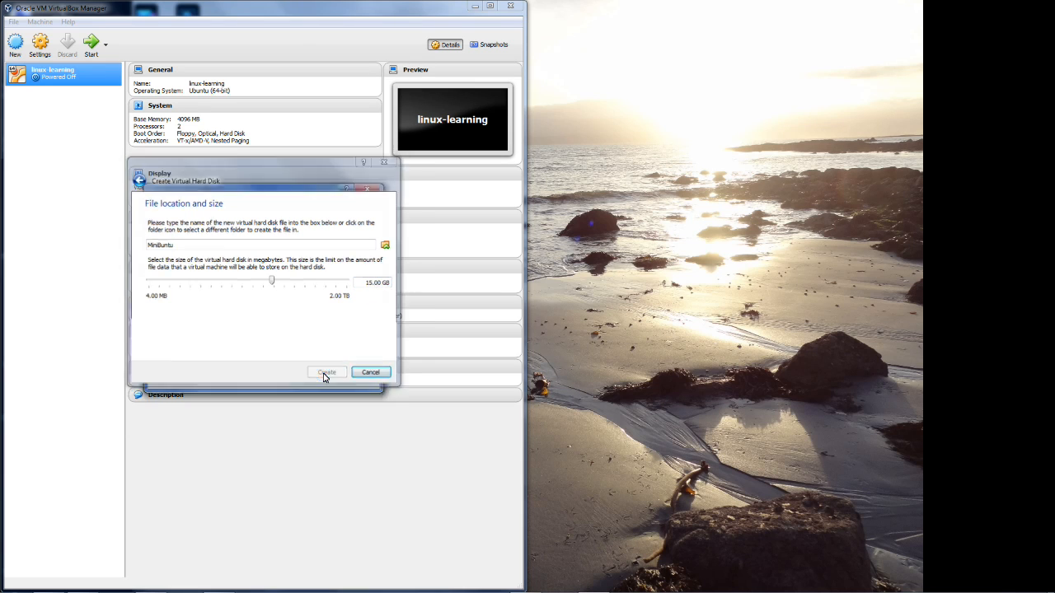
click(326, 372)
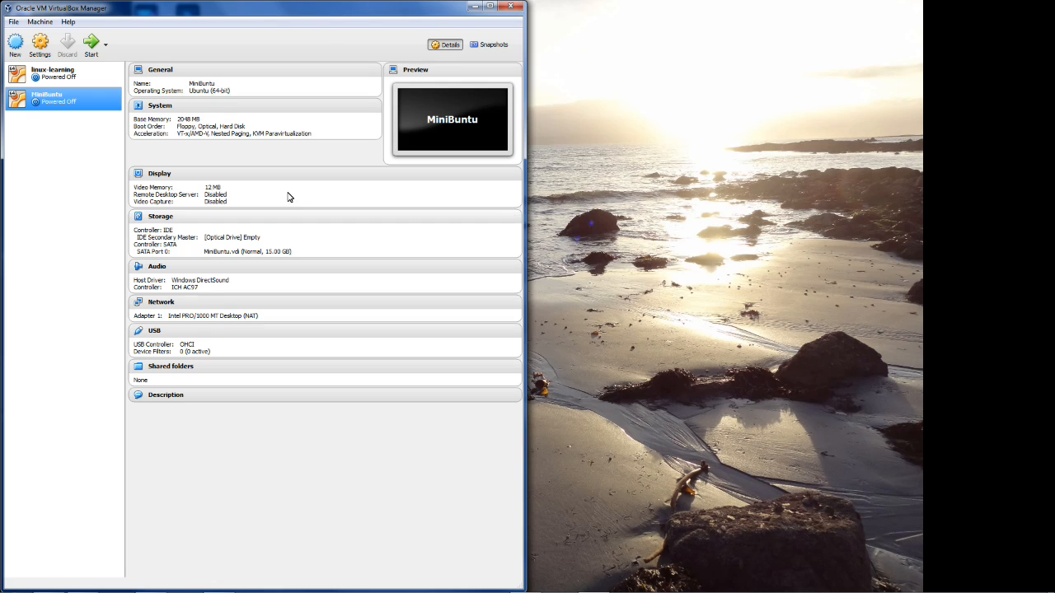
mouse_move(58, 185)
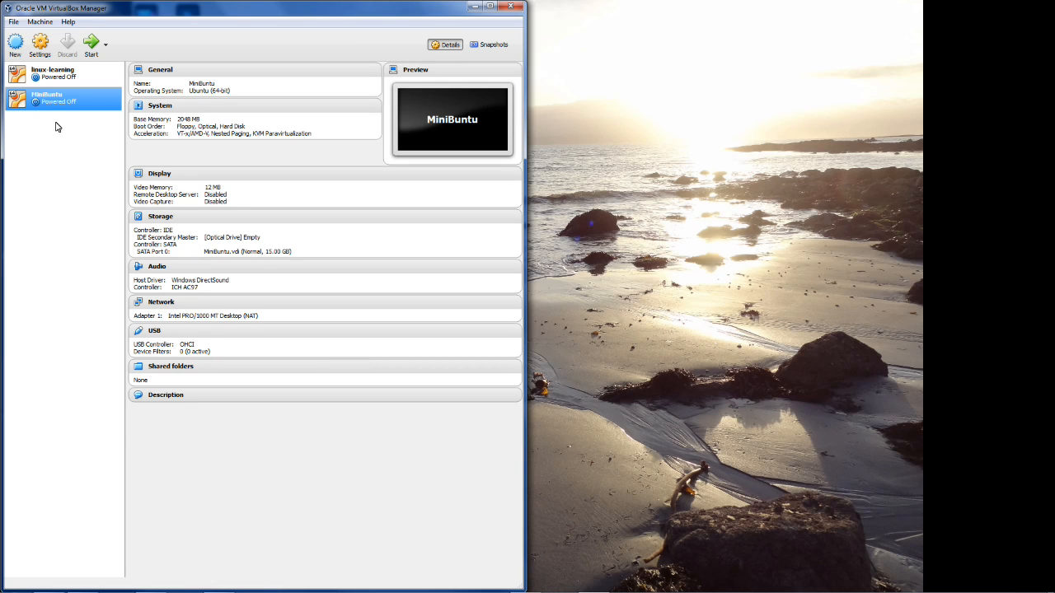
mouse_move(40, 108)
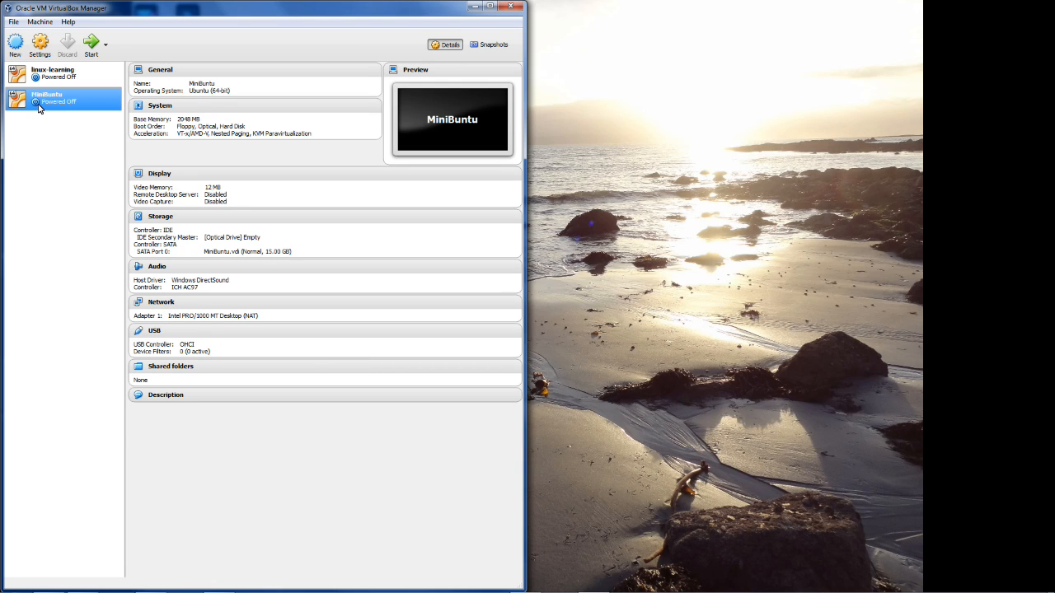
mouse_move(40, 99)
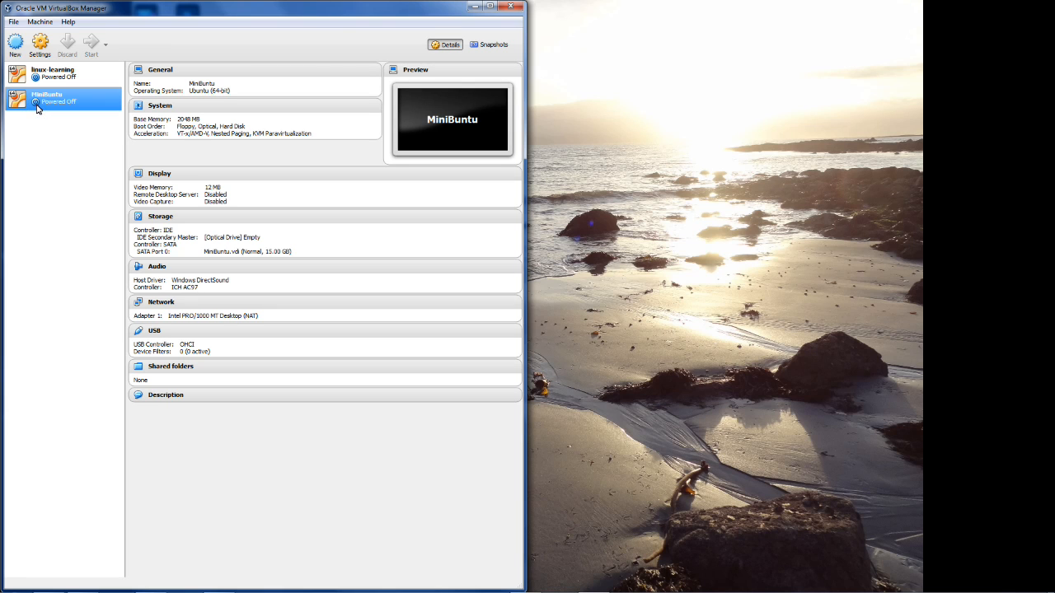
Power on the MiniBuntu virtual machine.
click(89, 43)
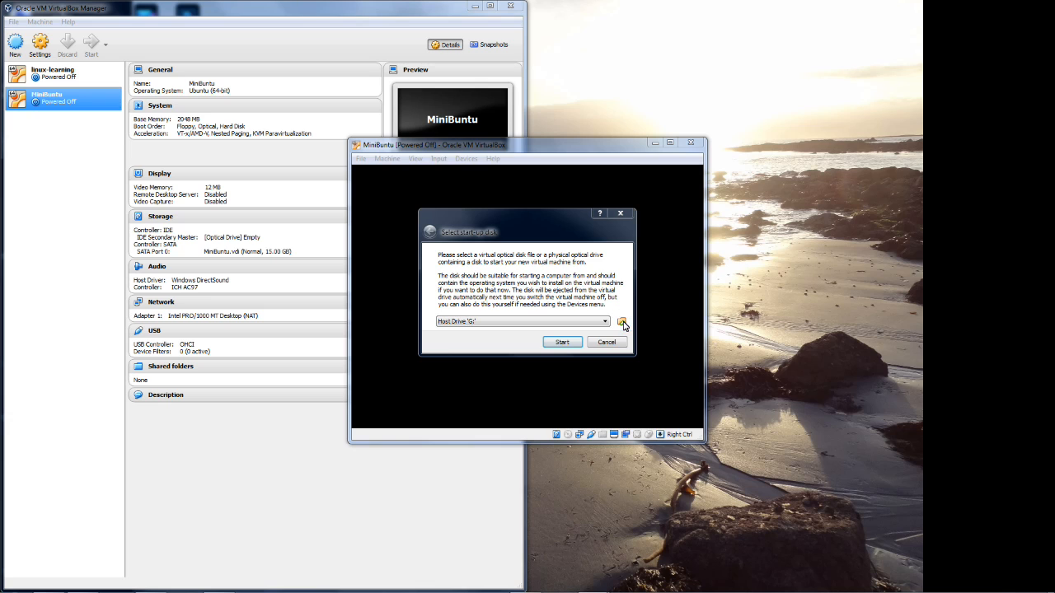
Choose mini.iso as the start-up disk and boot MiniBuntu from it.
click(622, 320)
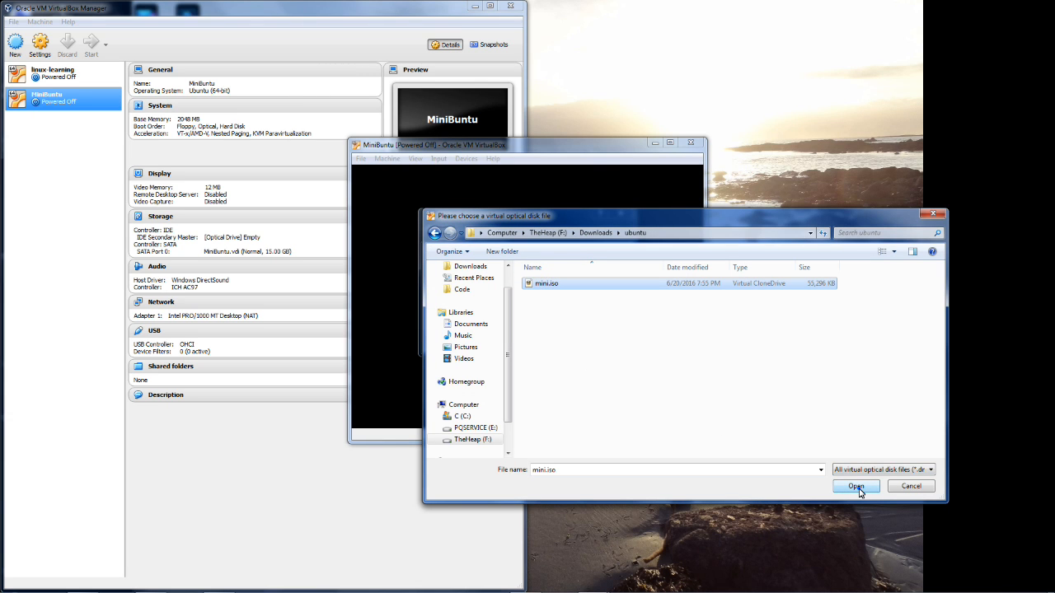
click(853, 486)
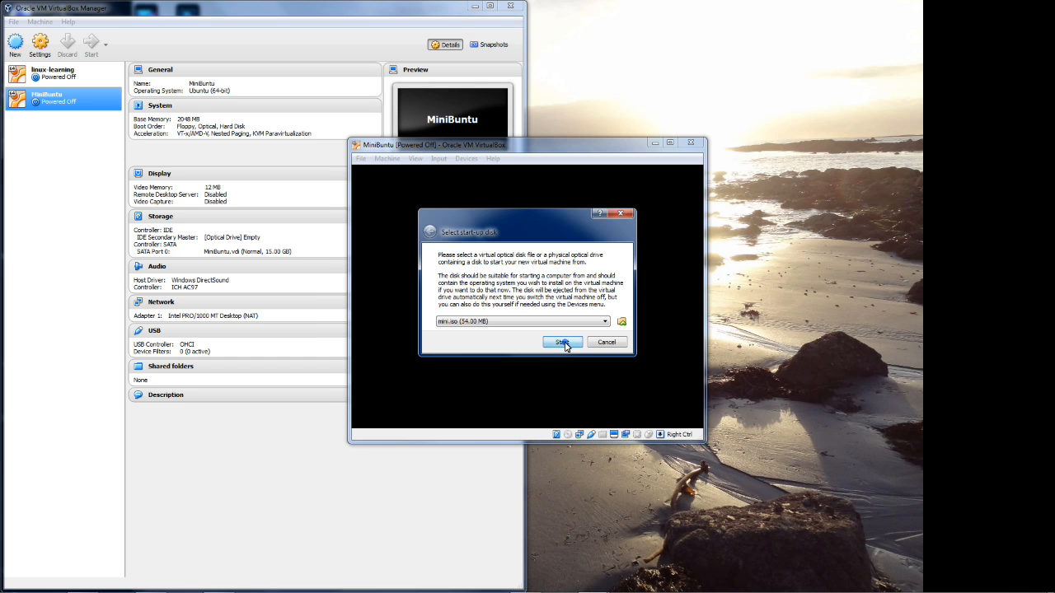
click(562, 341)
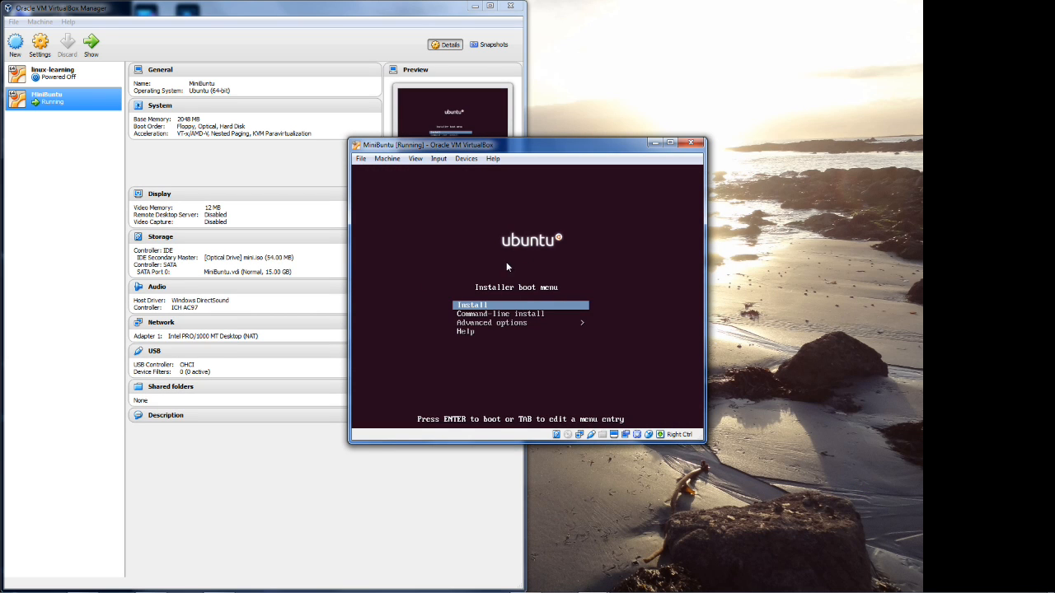
mouse_move(471, 230)
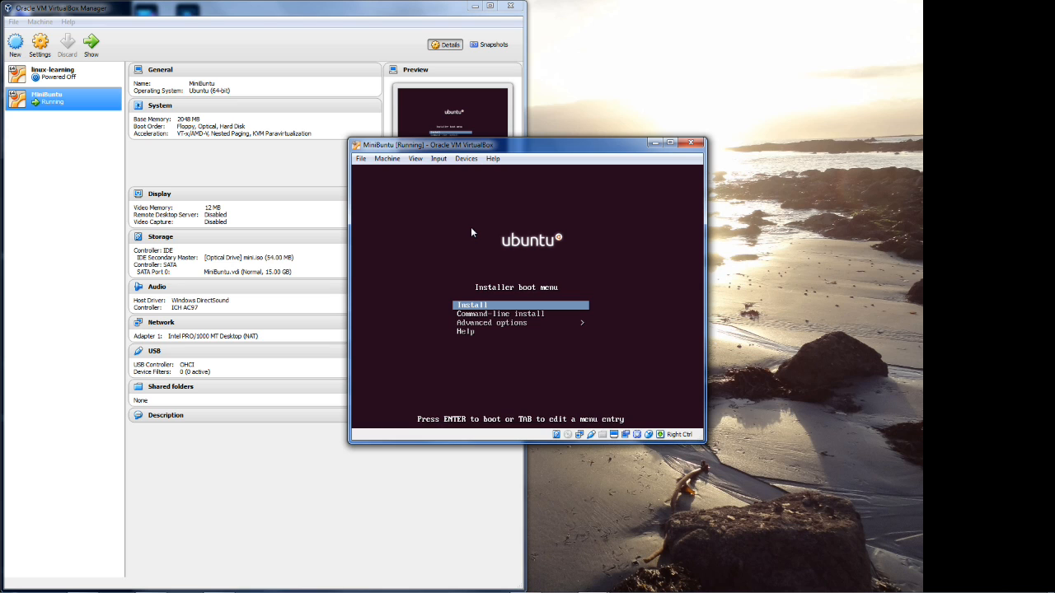
mouse_move(697, 319)
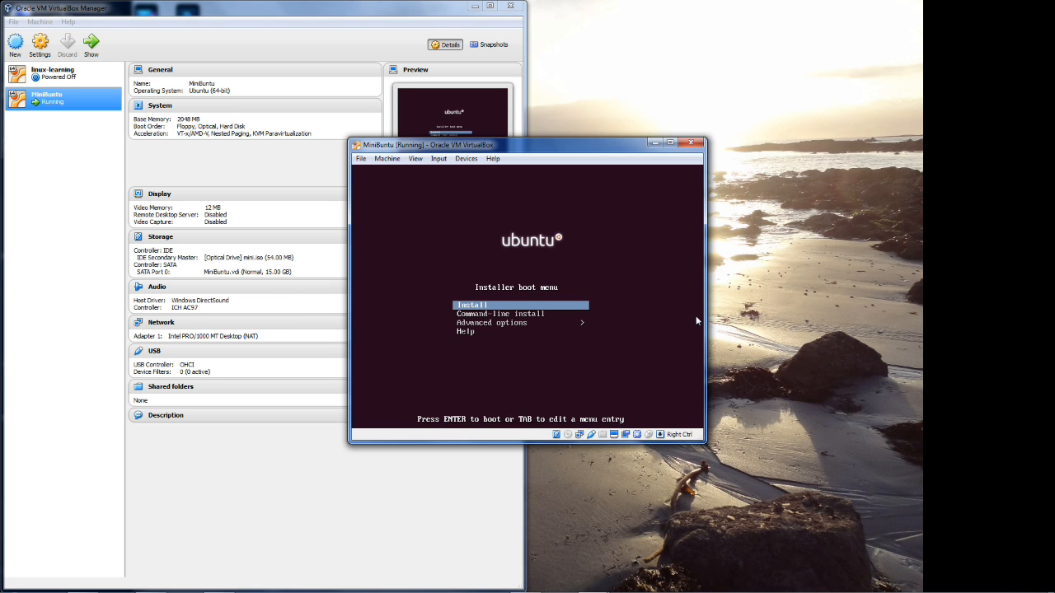
mouse_move(250, 295)
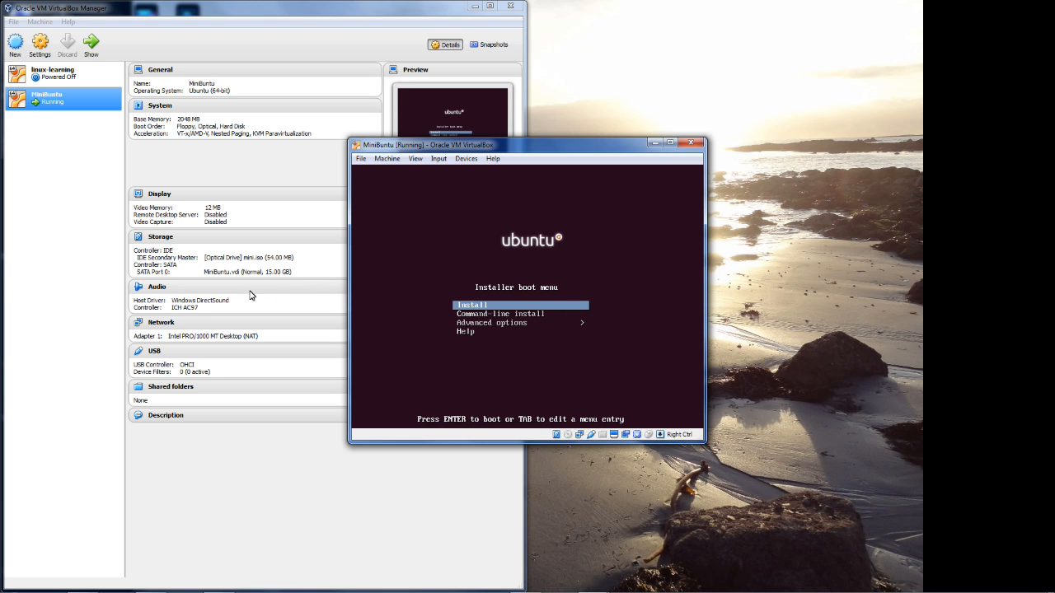
mouse_move(466, 280)
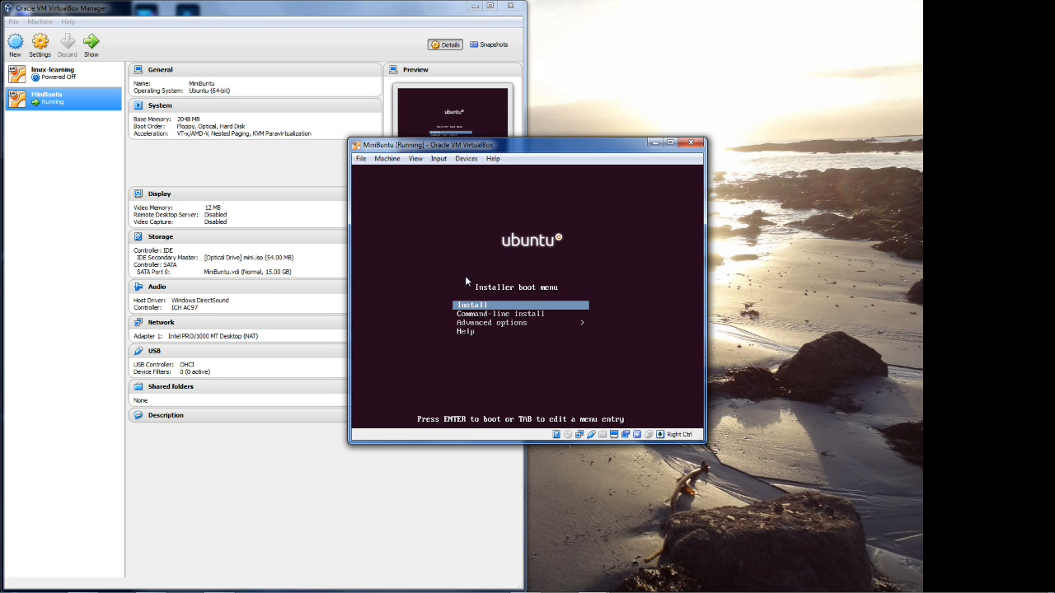
Choose the normal Install option from the boot menu to start the Ubuntu installer.
key(Down)
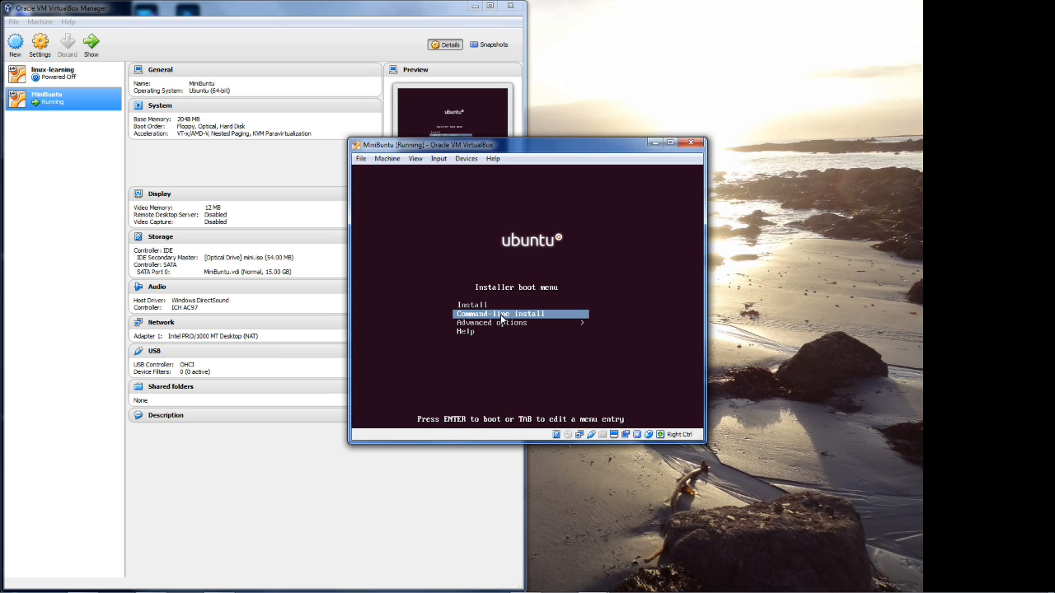
key(Up)
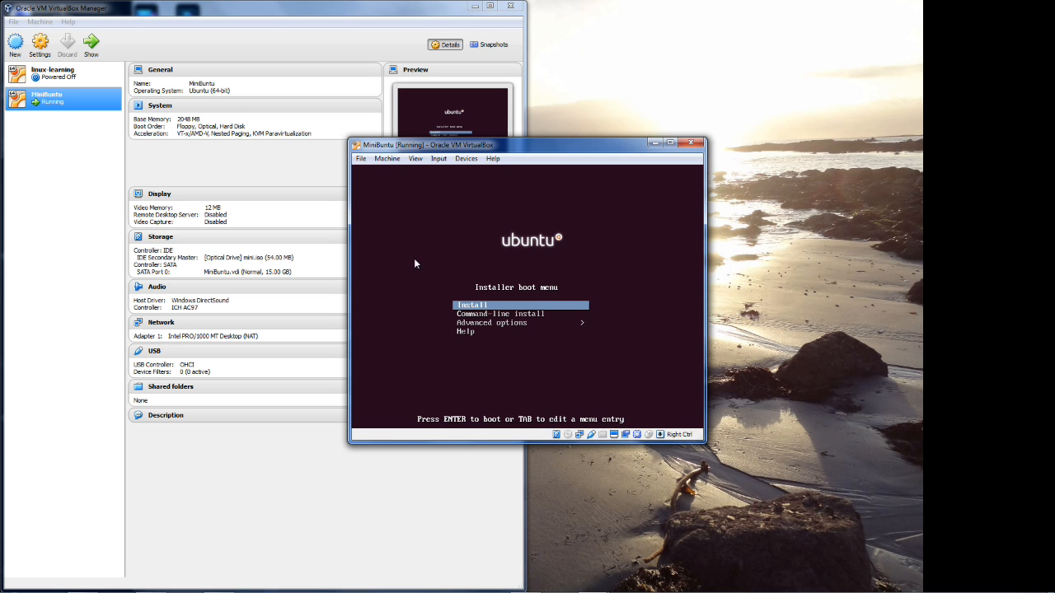
mouse_move(452, 272)
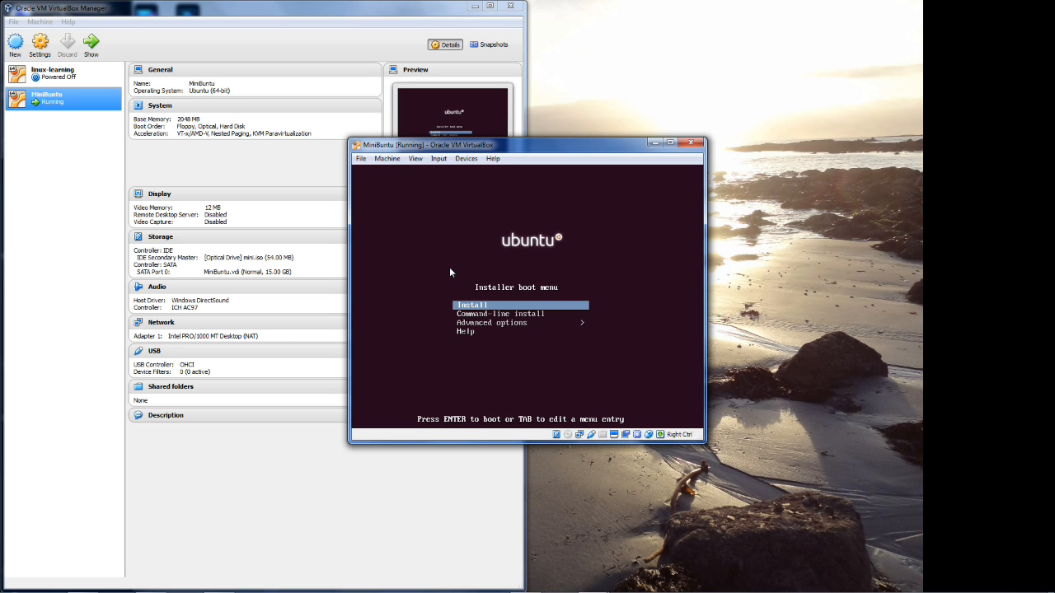
key(enter)
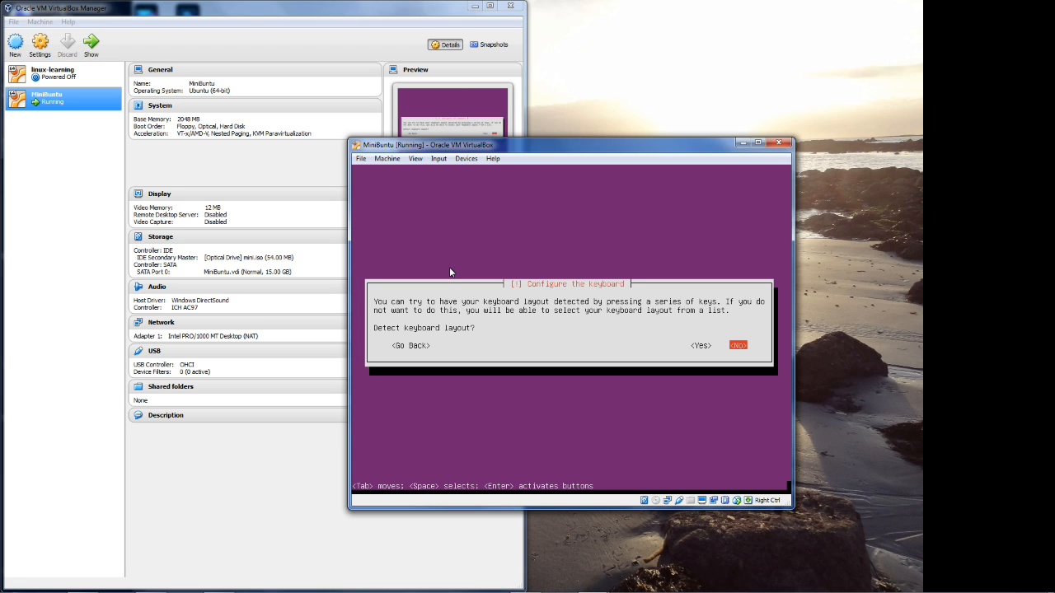
Skip keyboard detection, enter hostname 'min', and continue with no HTTP proxy.
click(735, 346)
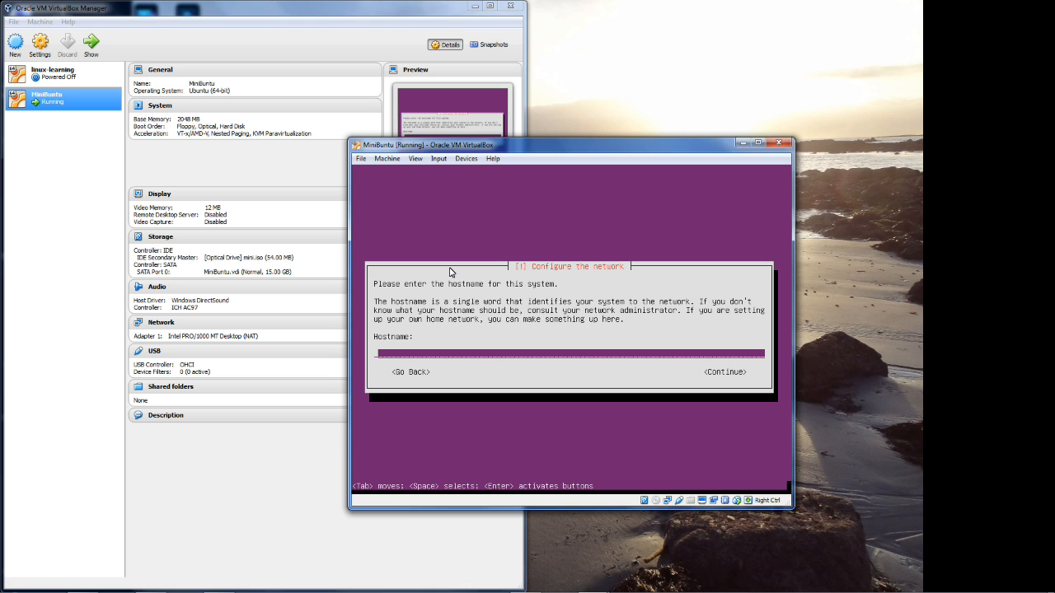
text(min)
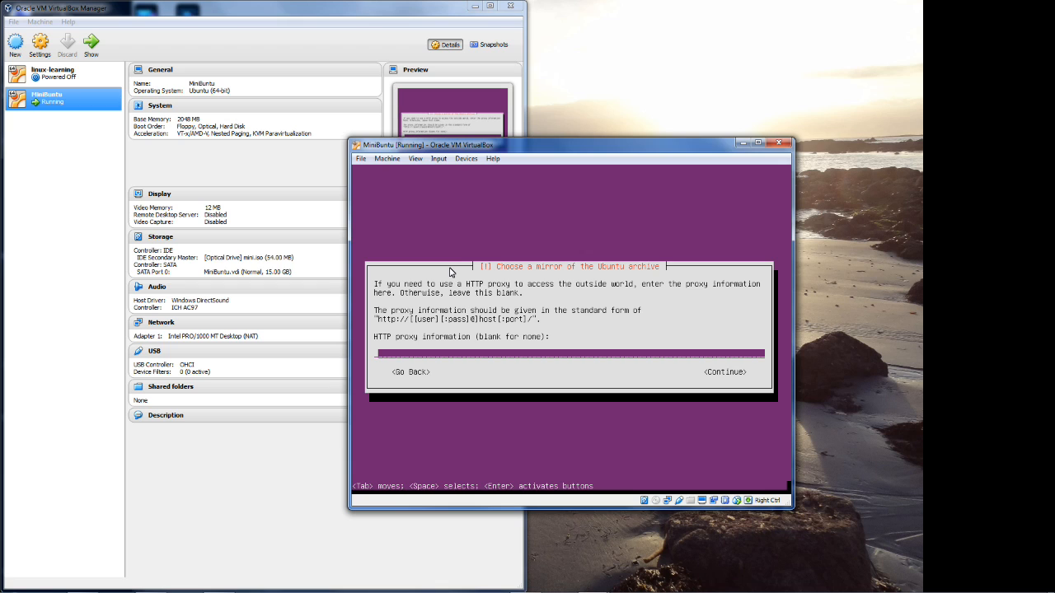
click(725, 373)
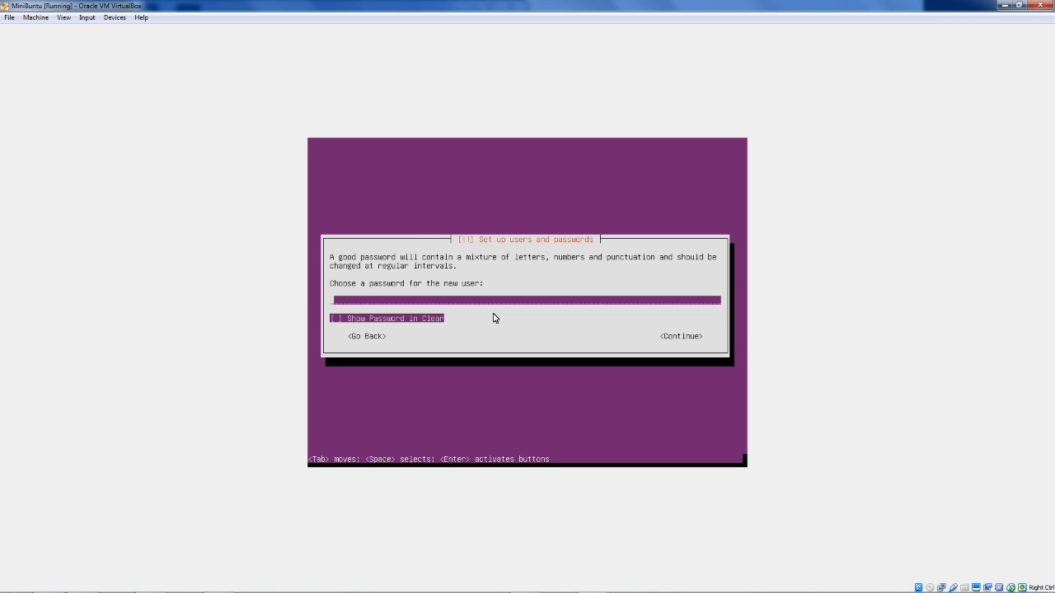
text(password)
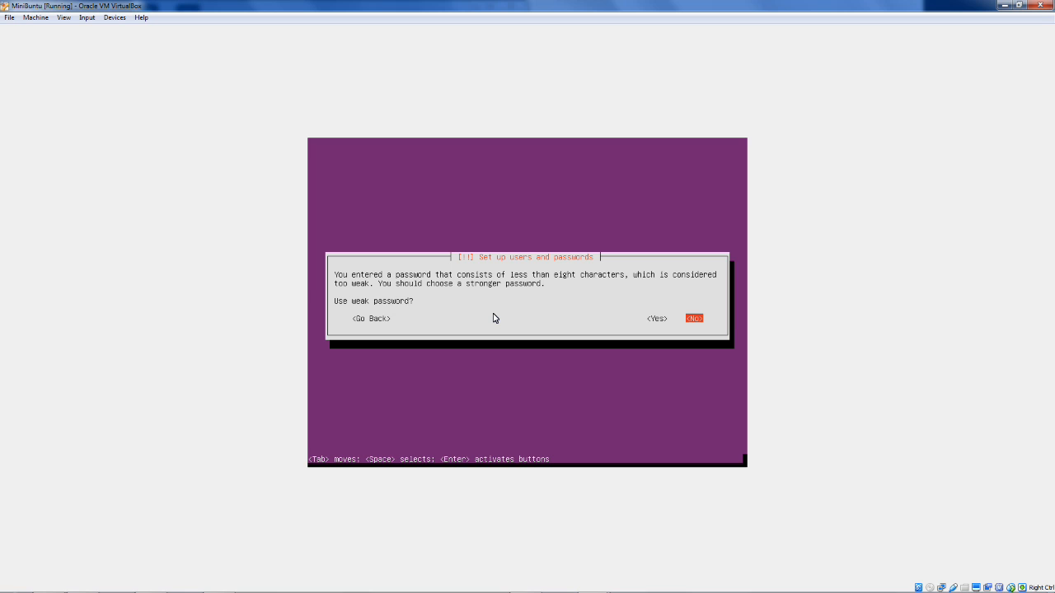
key(Tab)
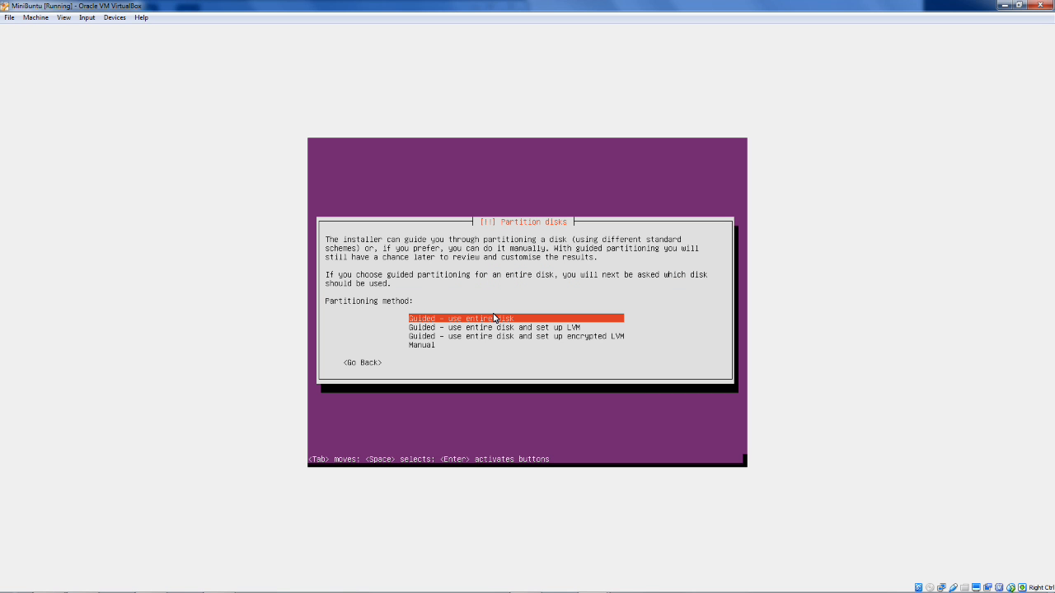
Choose 'Guided - use entire disk and set up LVM' and confirm configuring LVM.
key(Down)
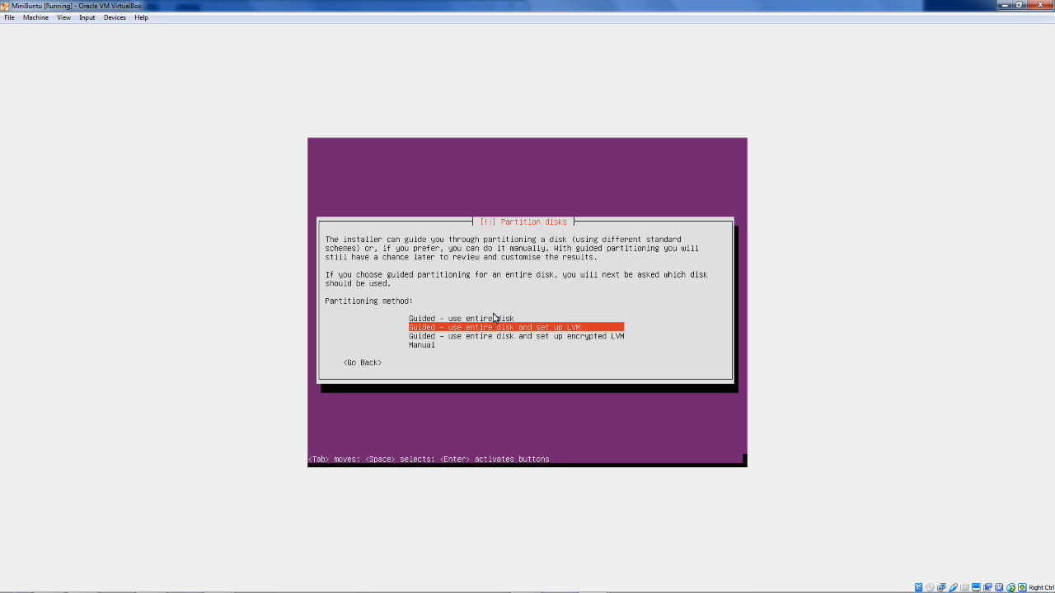
key(Down)
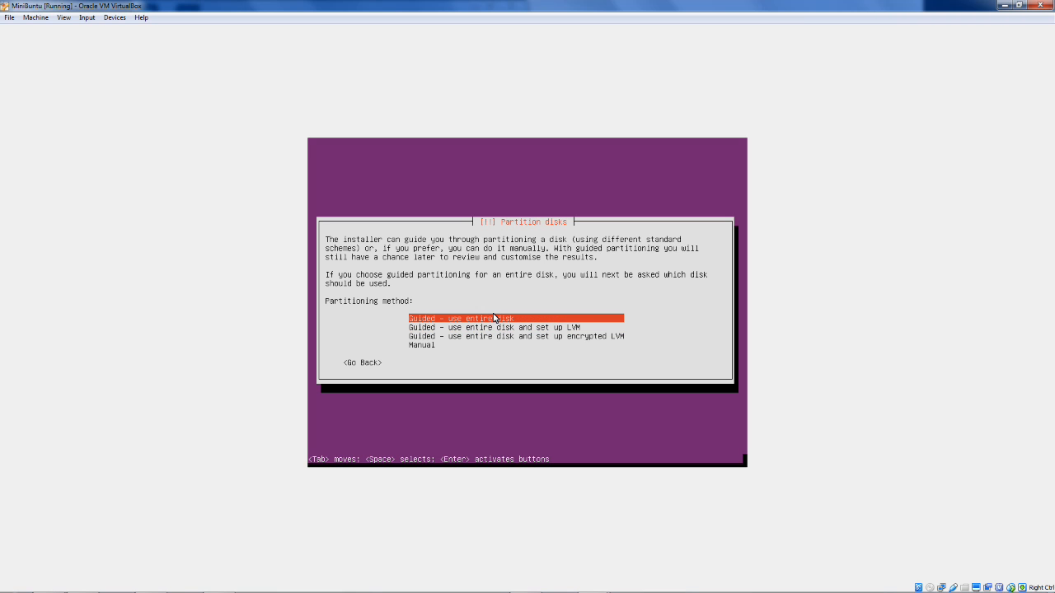
key(Down)
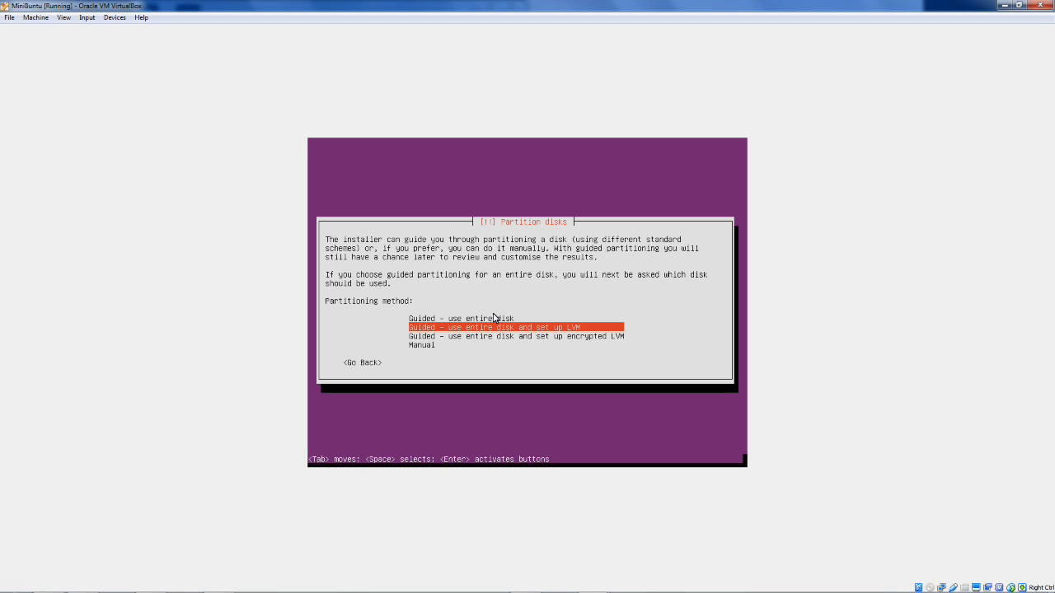
key(Return)
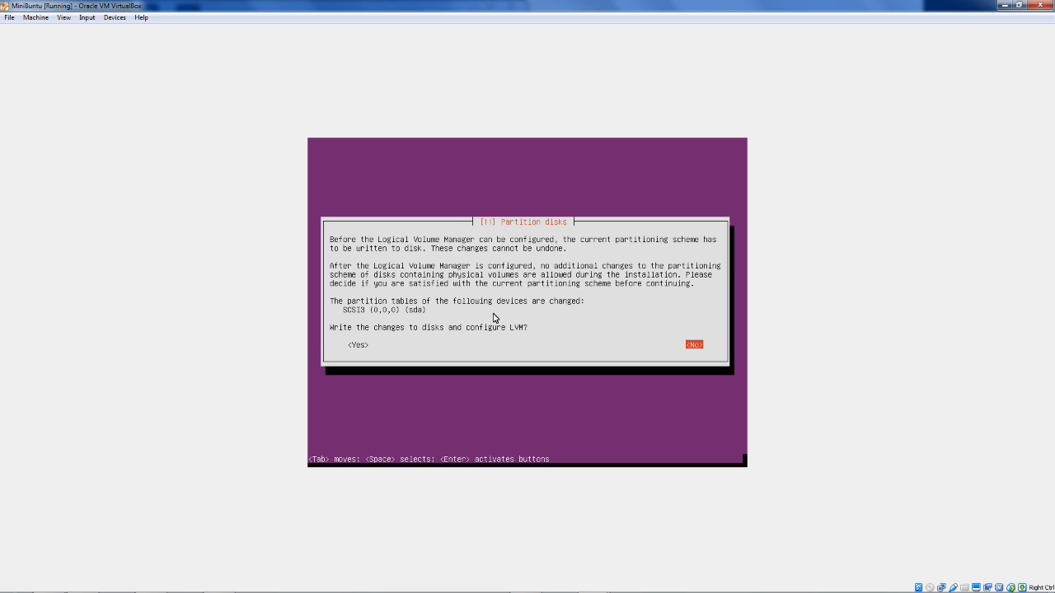
key(Tab)
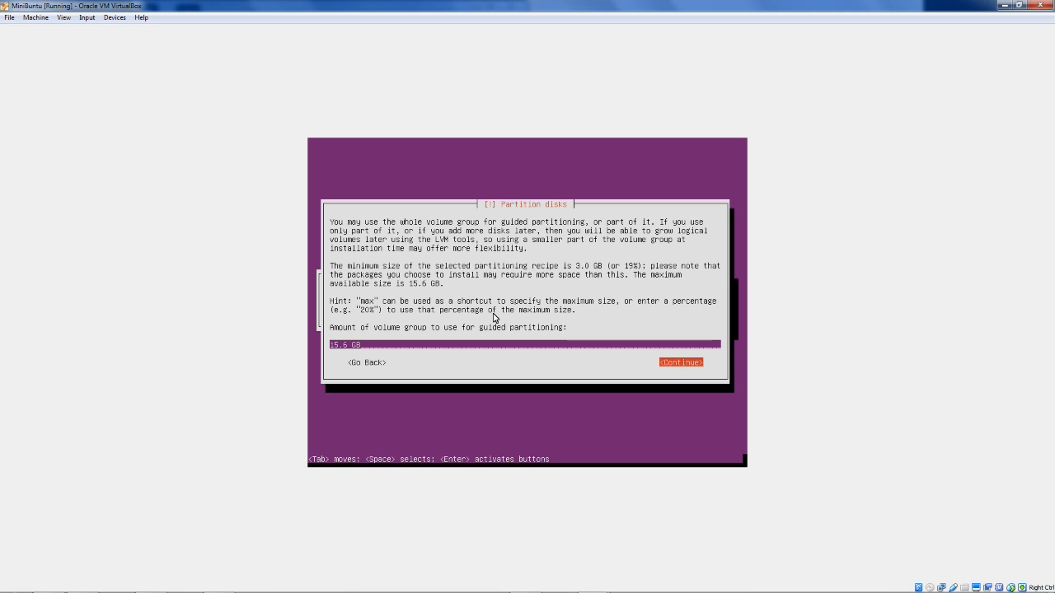
Use the full 15.6 GB volume group and write the partition changes to disk.
click(681, 363)
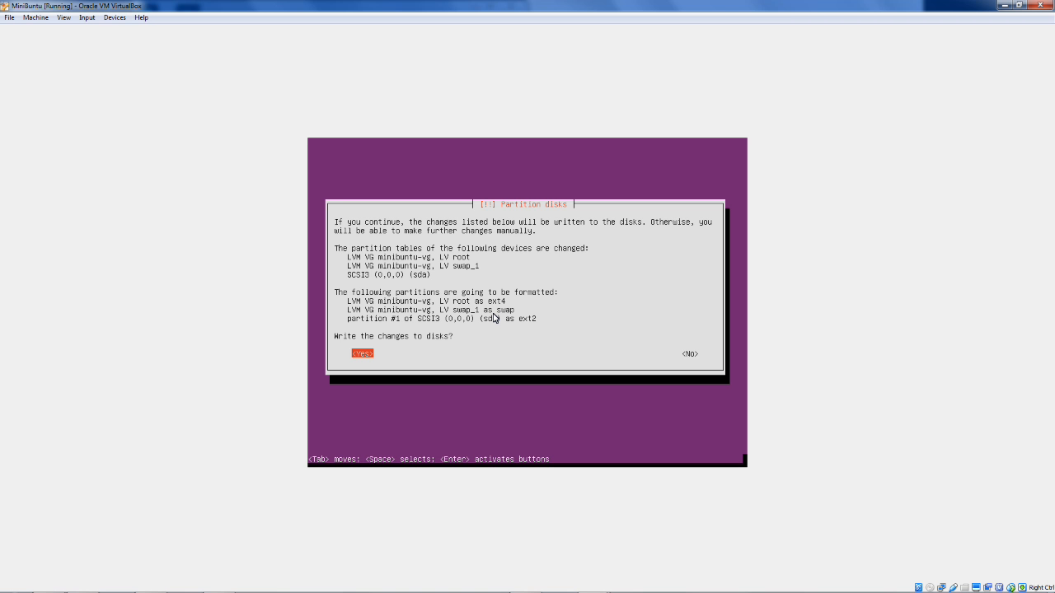
click(361, 353)
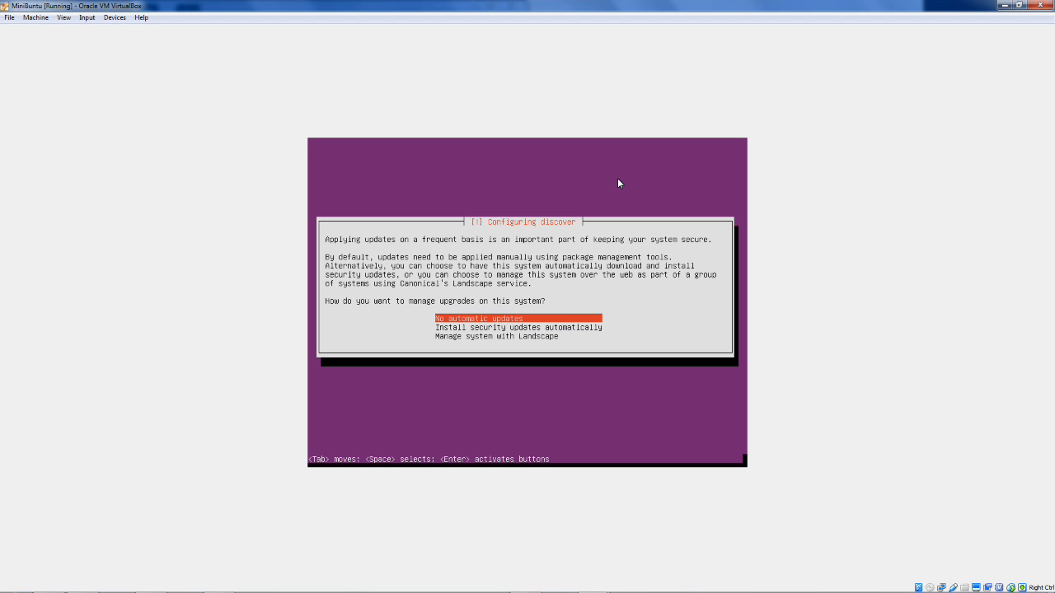
Pick an upgrade management policy on the Configuring Discover screen.
key(Down)
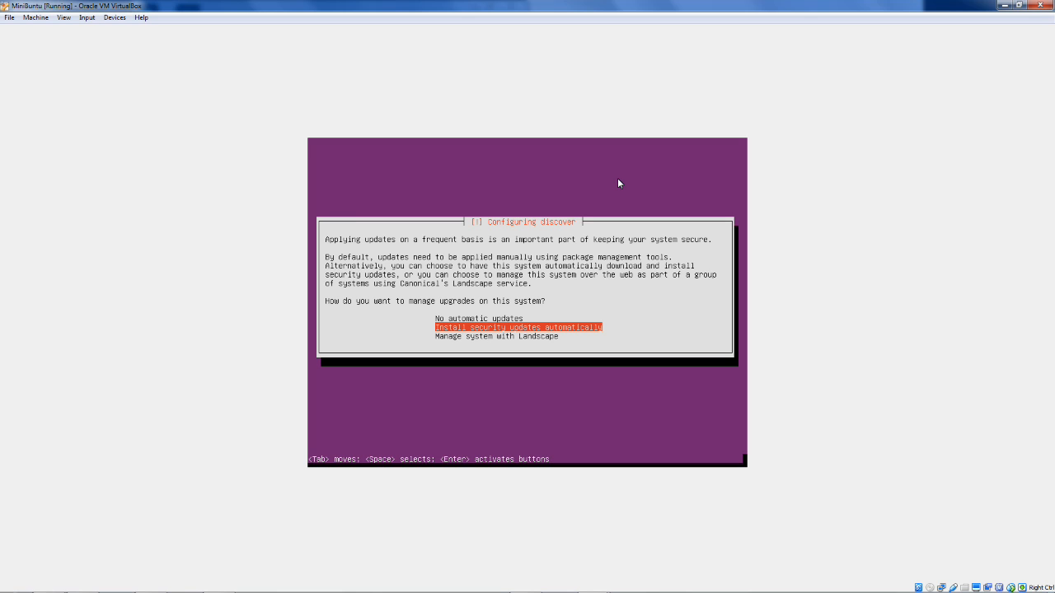
key(Down)
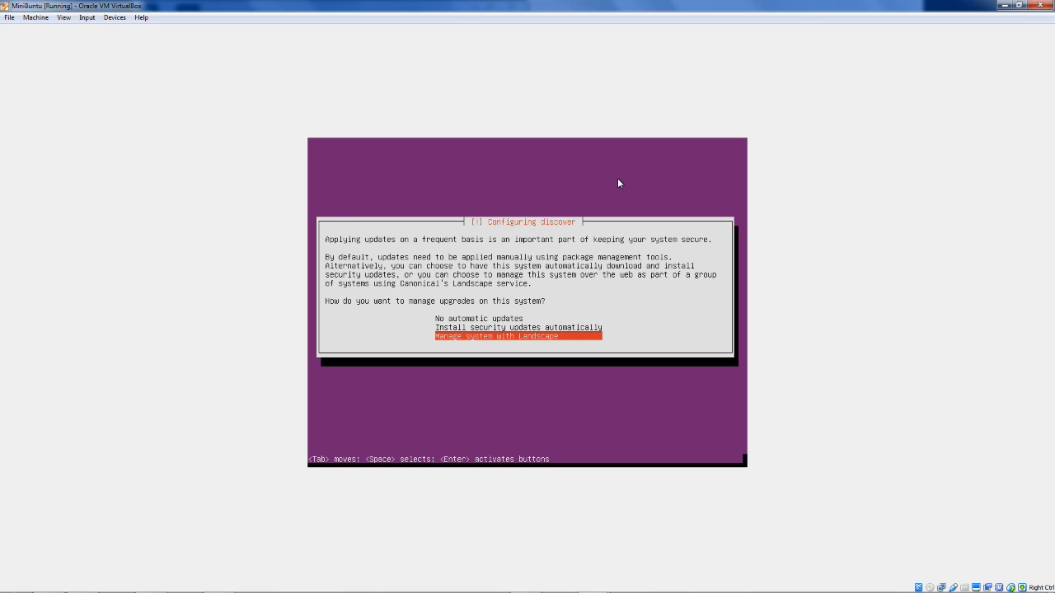
key(Up)
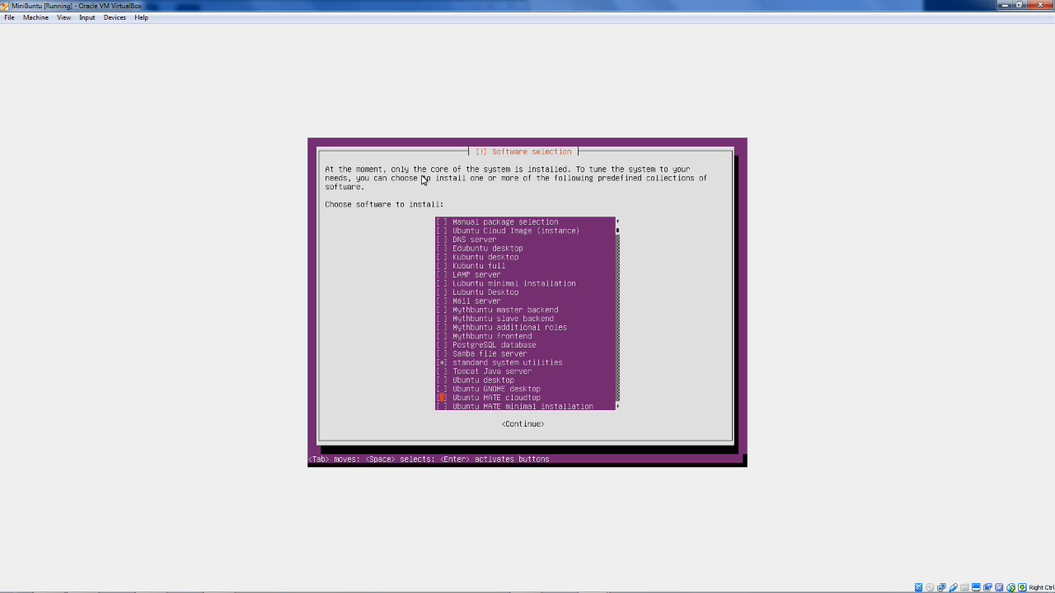
Mark the desired software collections in the list and confirm to begin installing them.
scroll(down, 3)
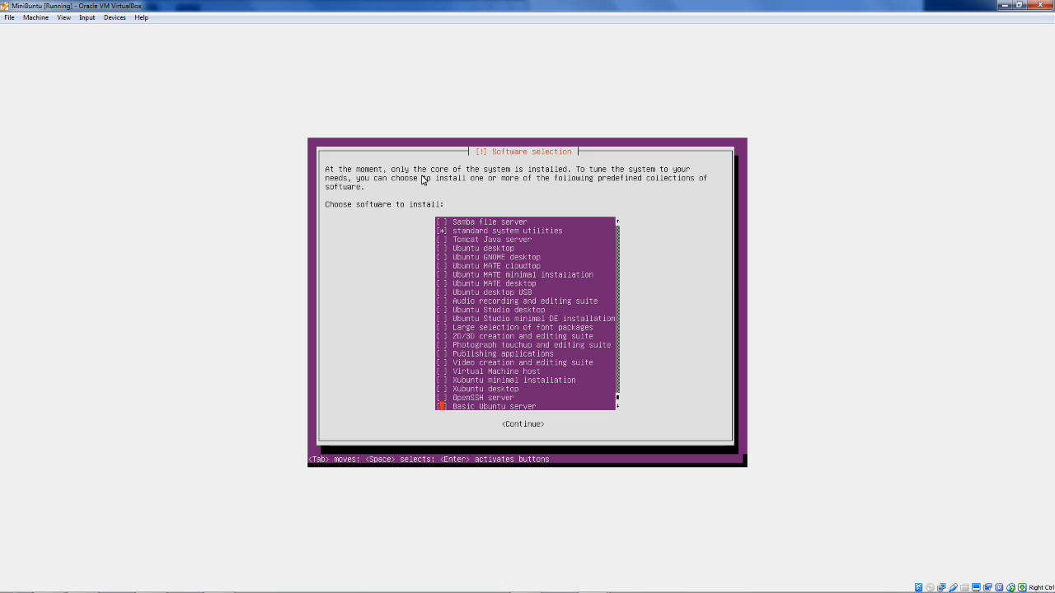
key(Up)
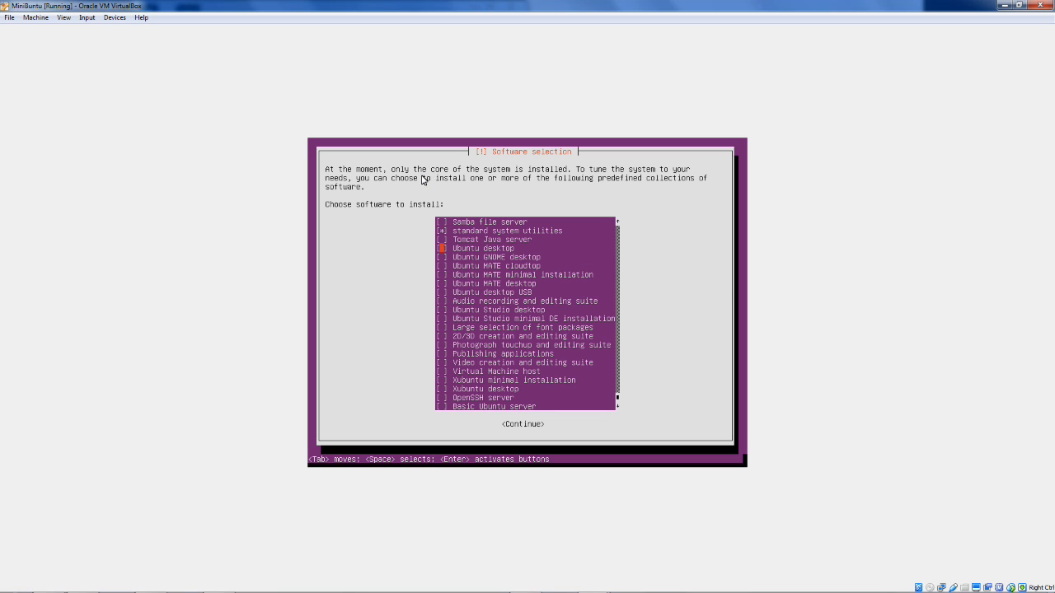
key(space)
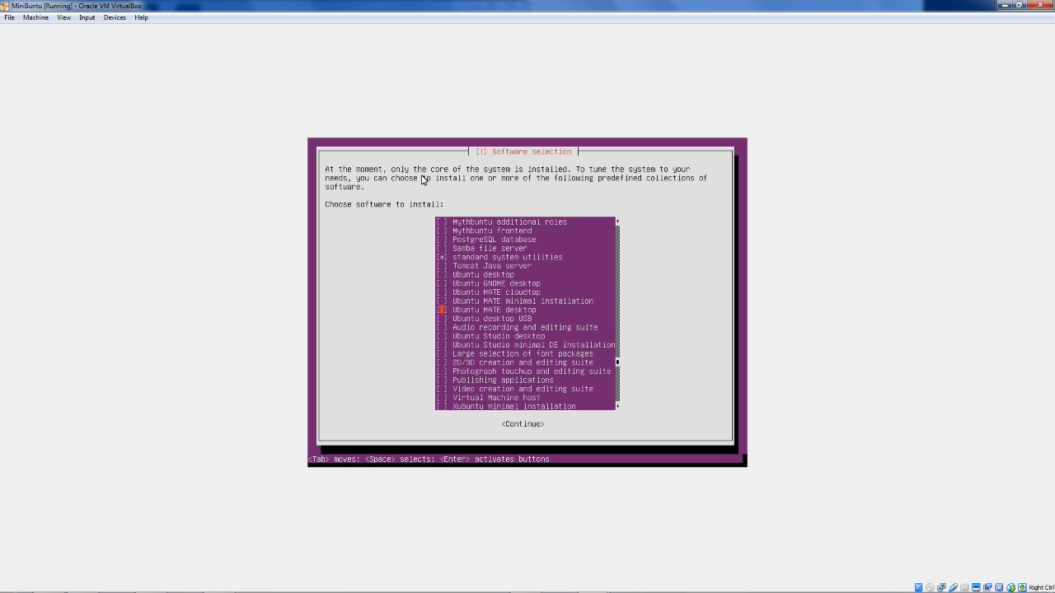
scroll(down, 3)
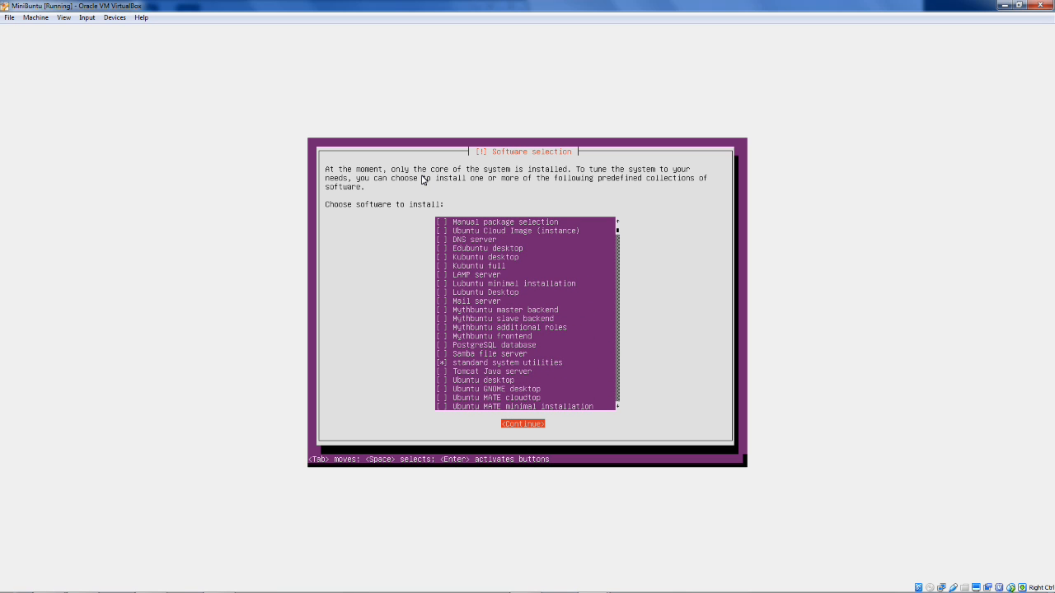
click(523, 423)
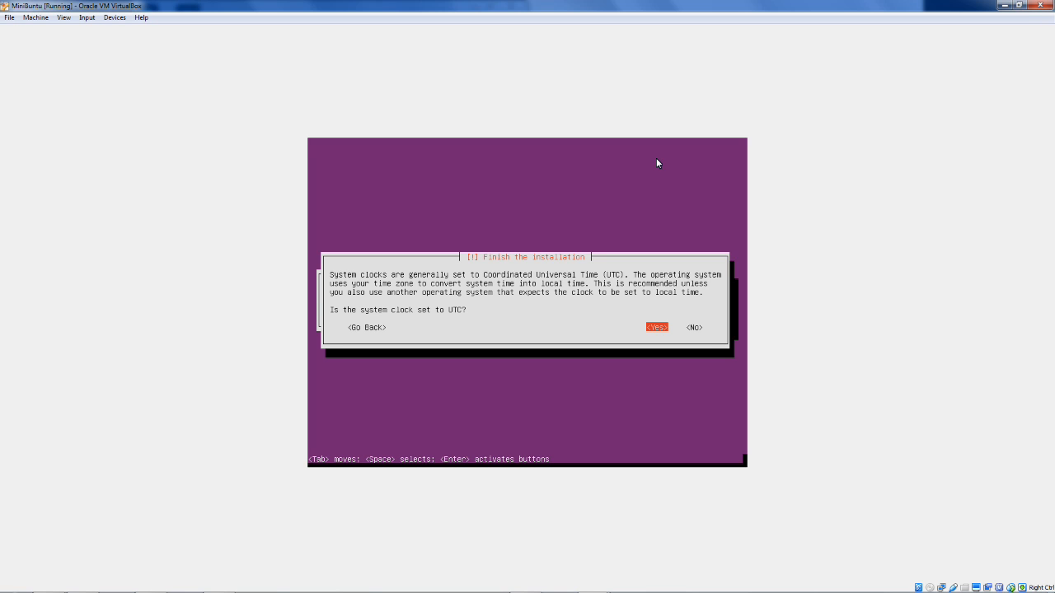
Confirm UTC clock, finish the installation, and eject mini.iso from the virtual optical drive.
click(655, 326)
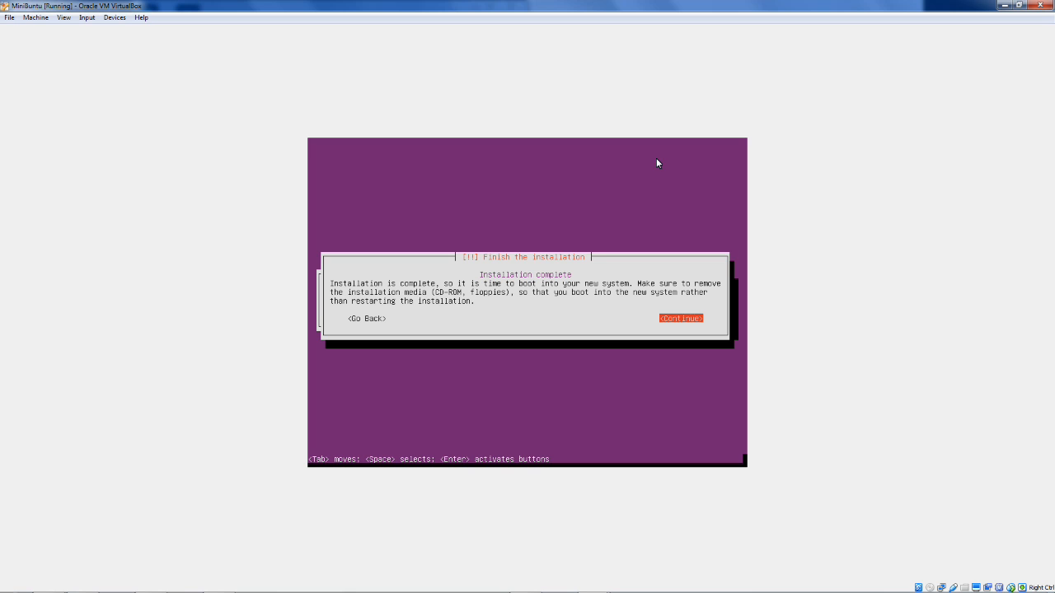
click(679, 318)
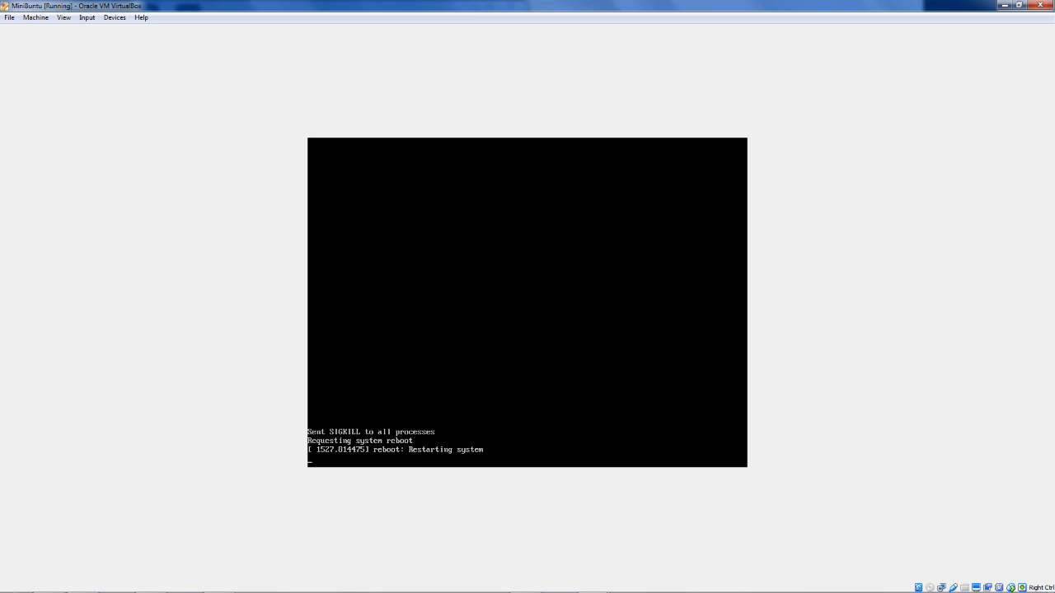
click(115, 16)
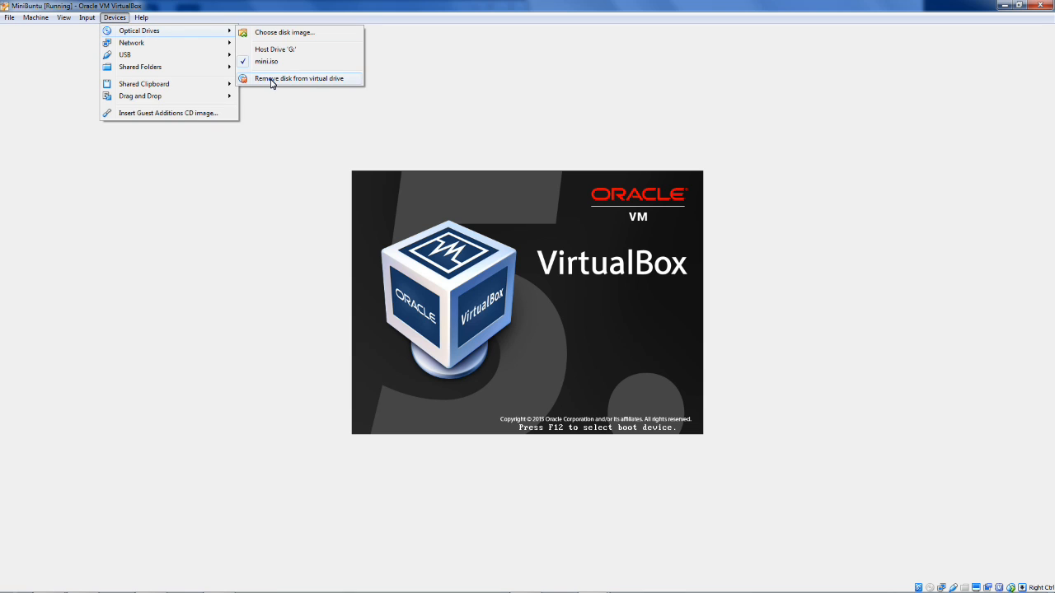
click(300, 77)
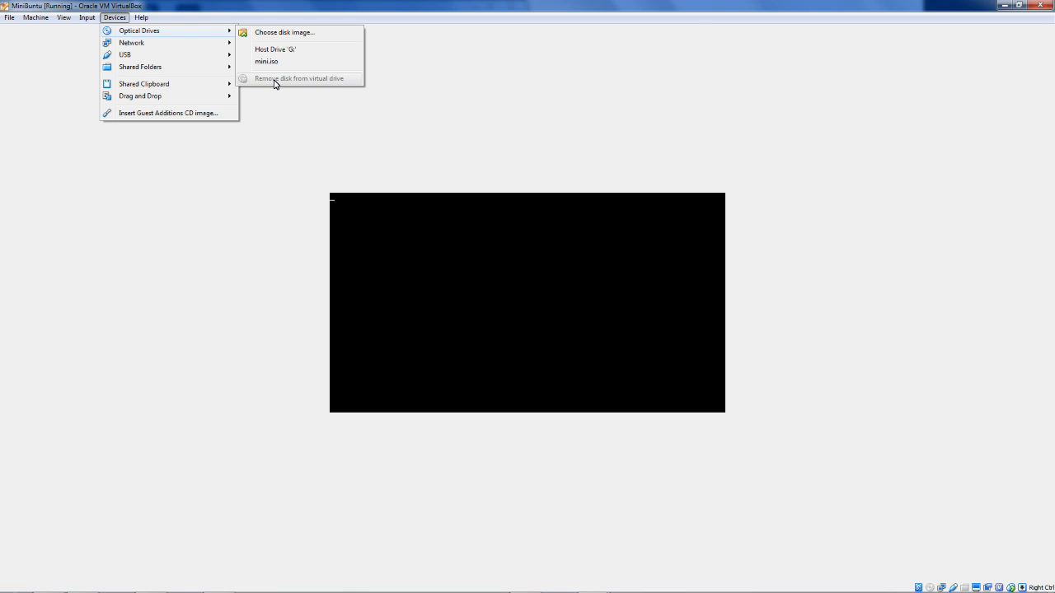
mouse_move(412, 99)
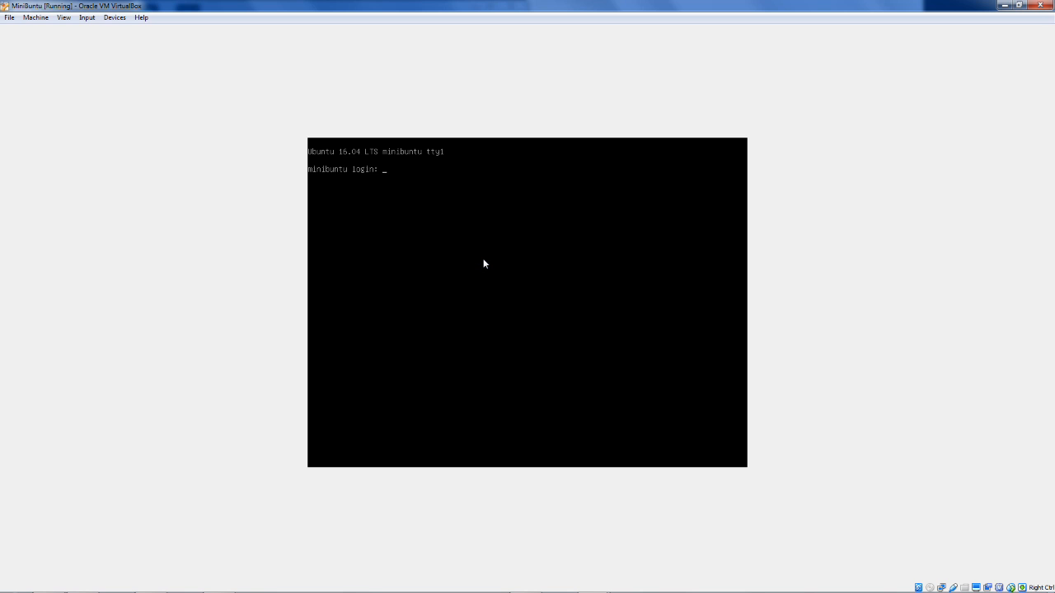
Log in as dave at the console and run df -h to list filesystem usage.
text(dave)
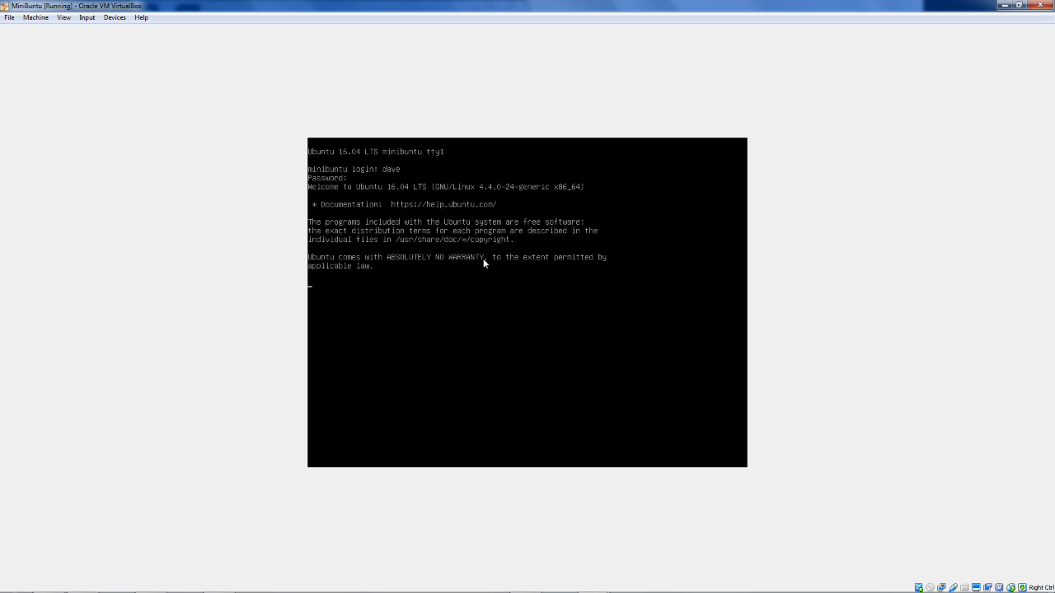
key(Return)
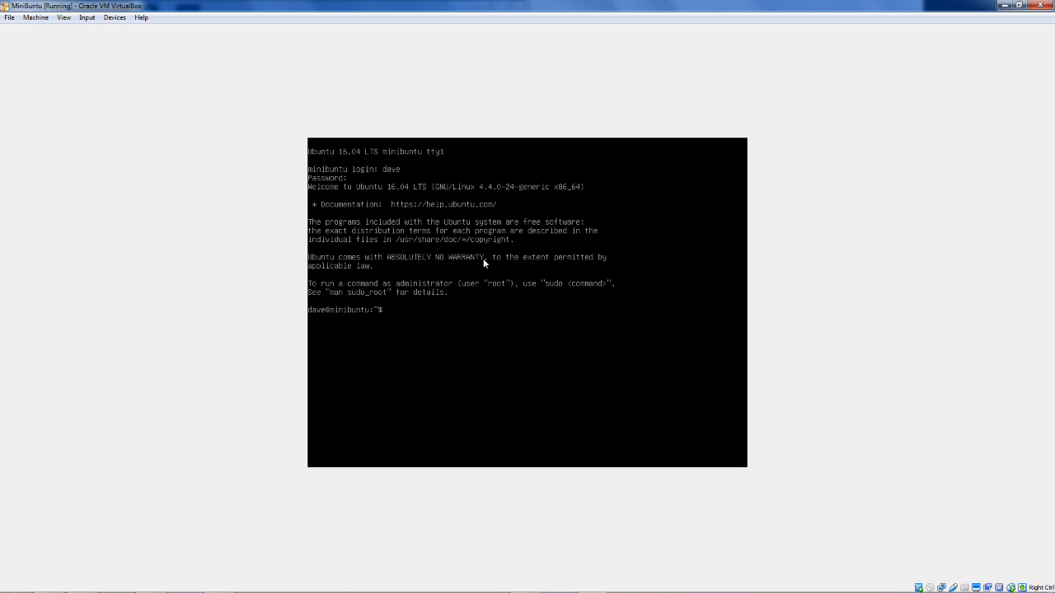
text(df -ah)
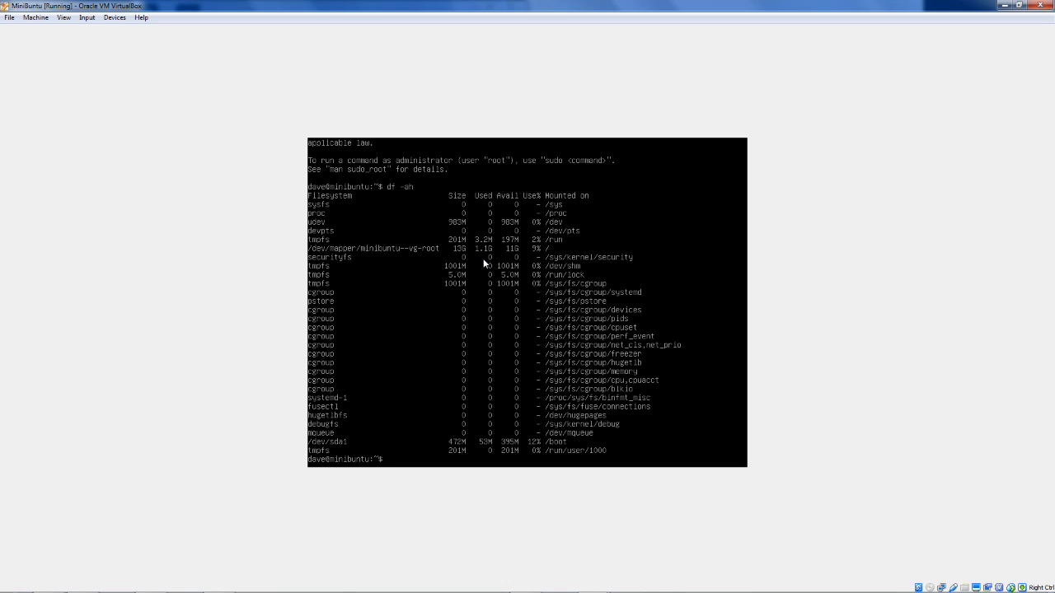
mouse_move(442, 198)
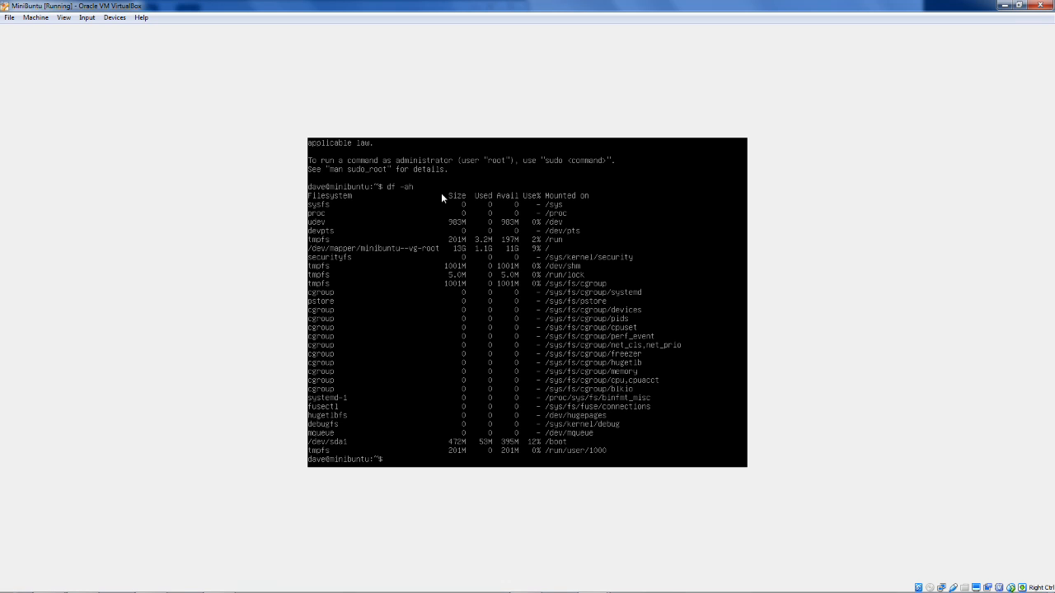
mouse_move(594, 274)
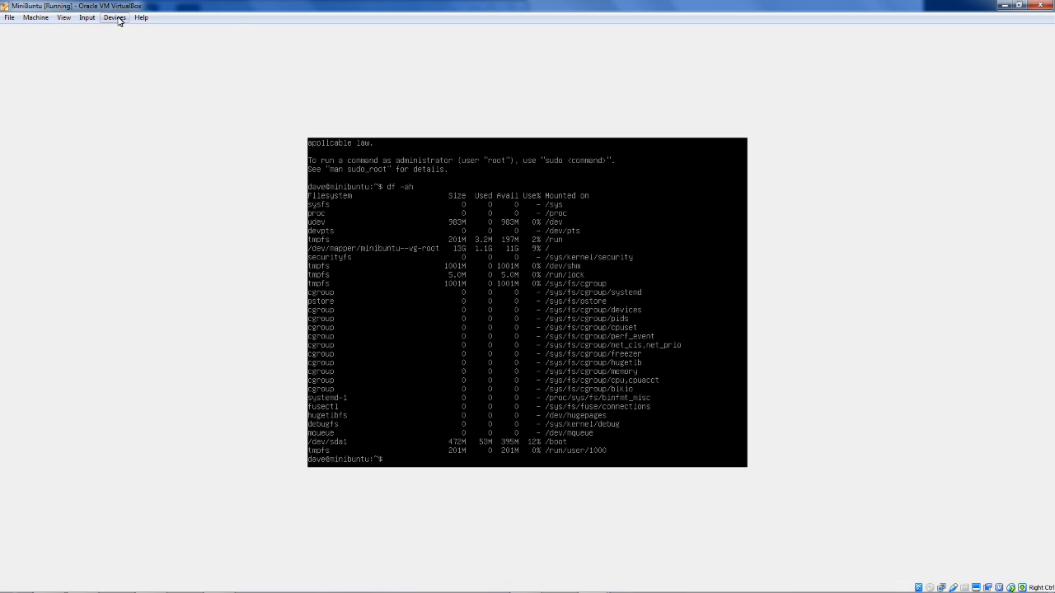
Run mount, then enter sudo mount /dev/cdrom /mnt at the prompt.
click(116, 16)
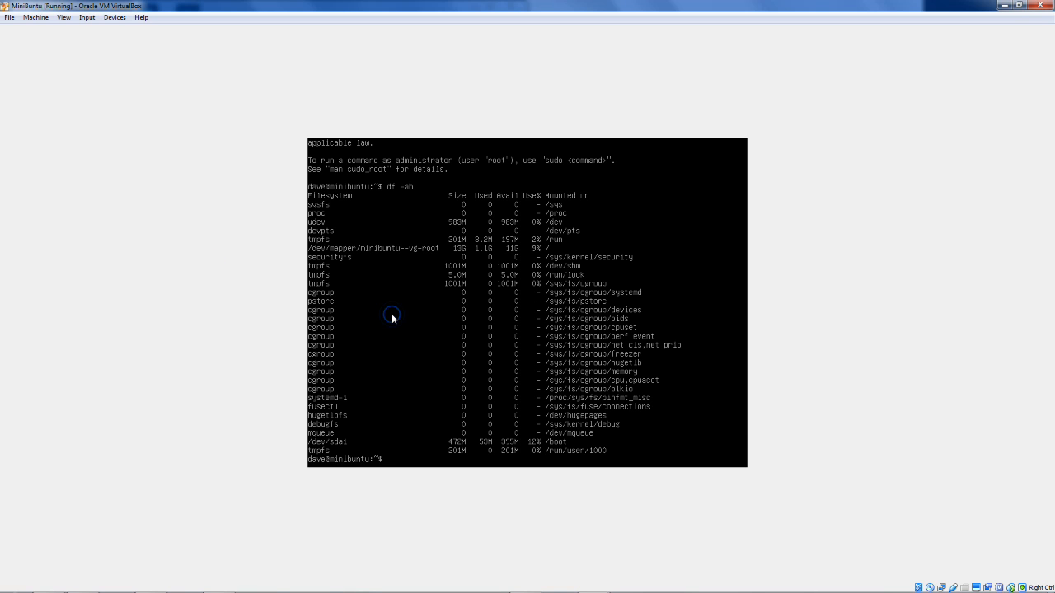
text(mount)
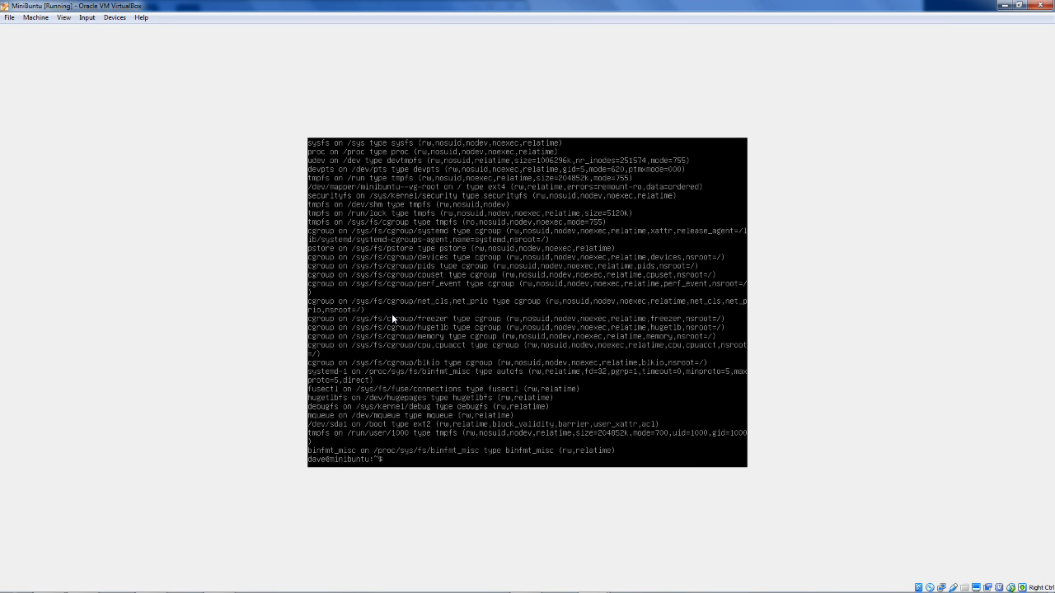
text(su)
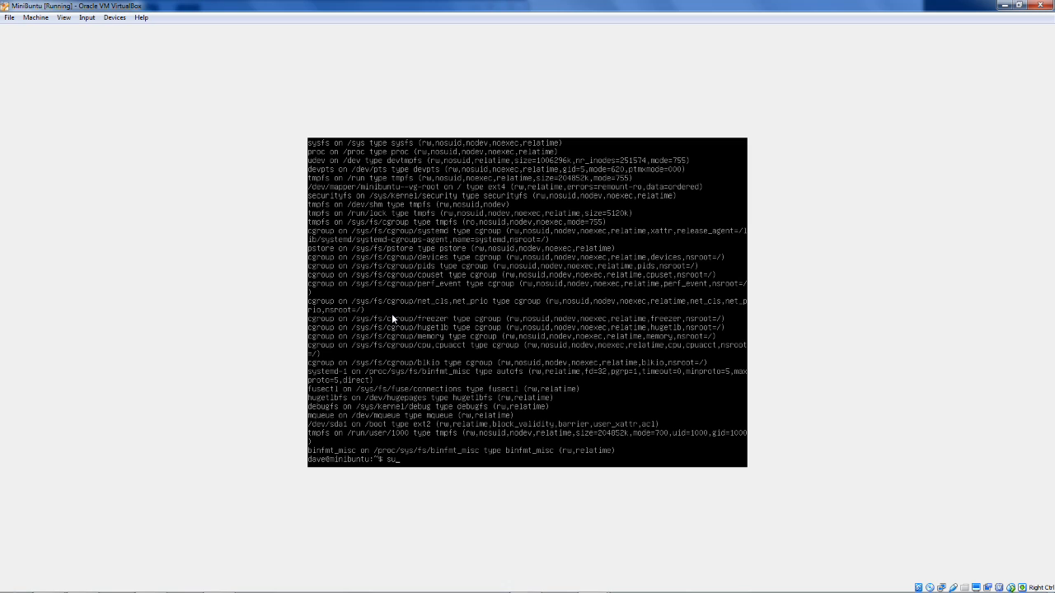
text(sudo mount /dev/cdrom /m)
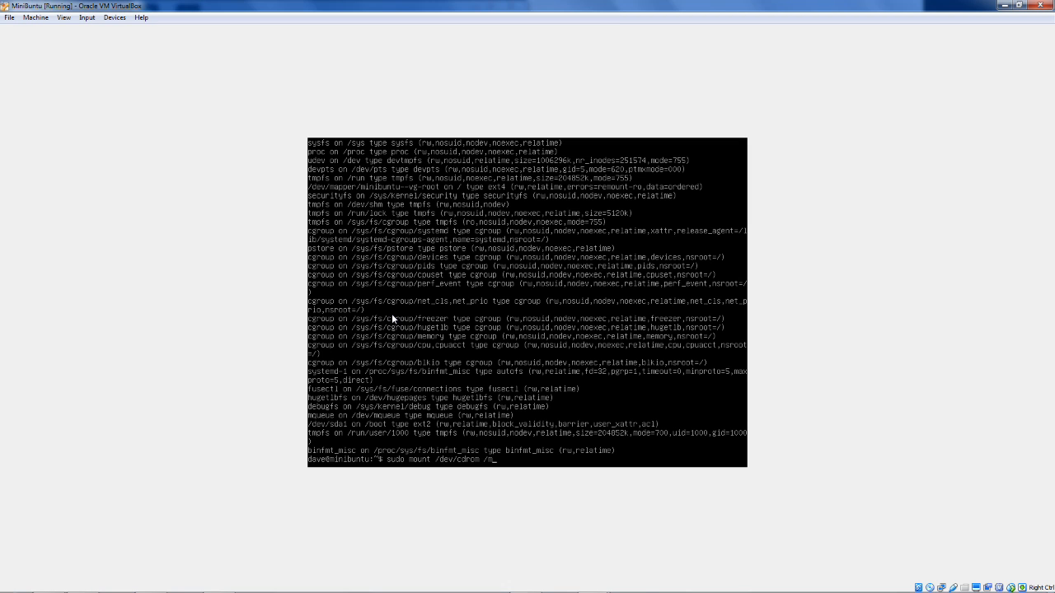
text(nt)
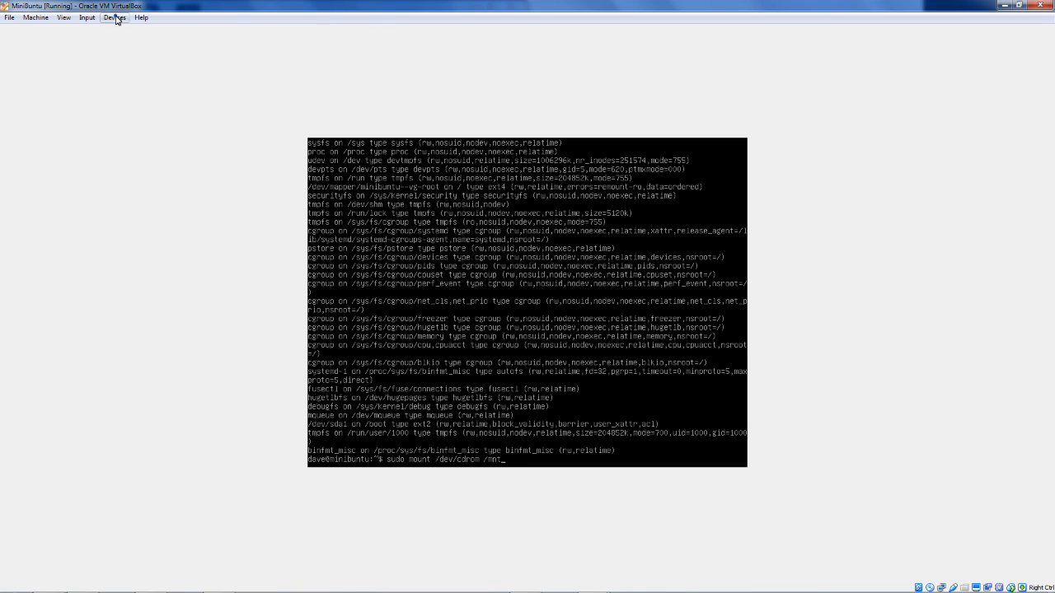
Insert the Guest Additions CD image from the Devices menu.
click(114, 17)
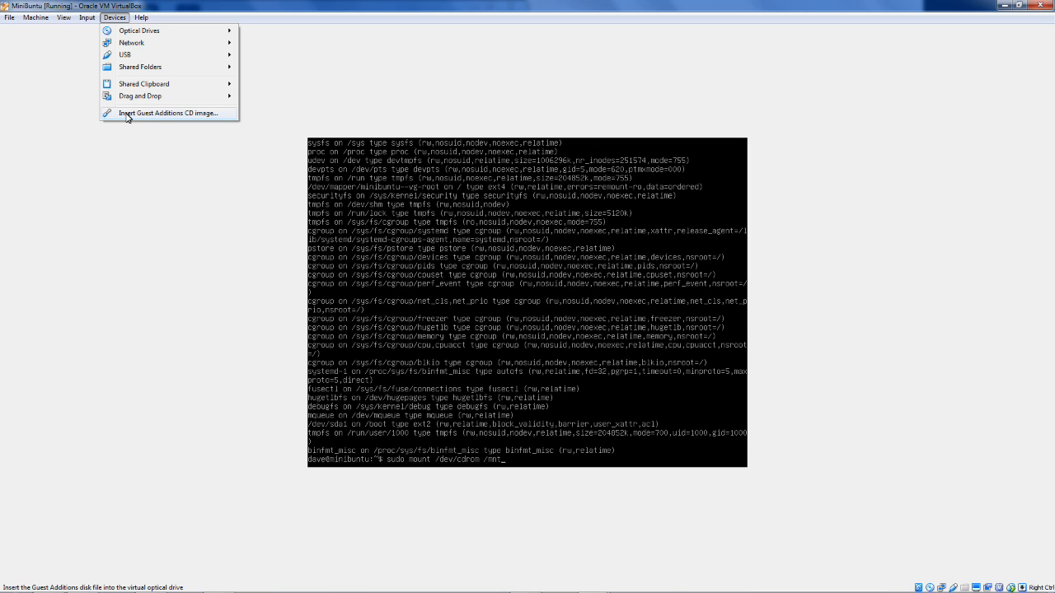
click(168, 112)
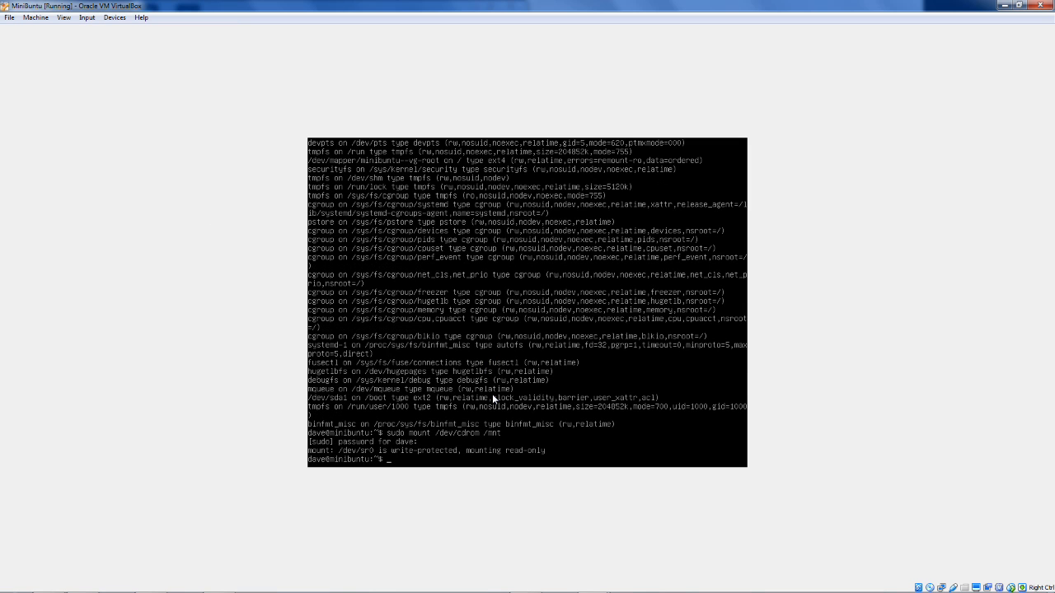
Change into /mnt and list the Guest Additions disc files.
text(cd /mnt)
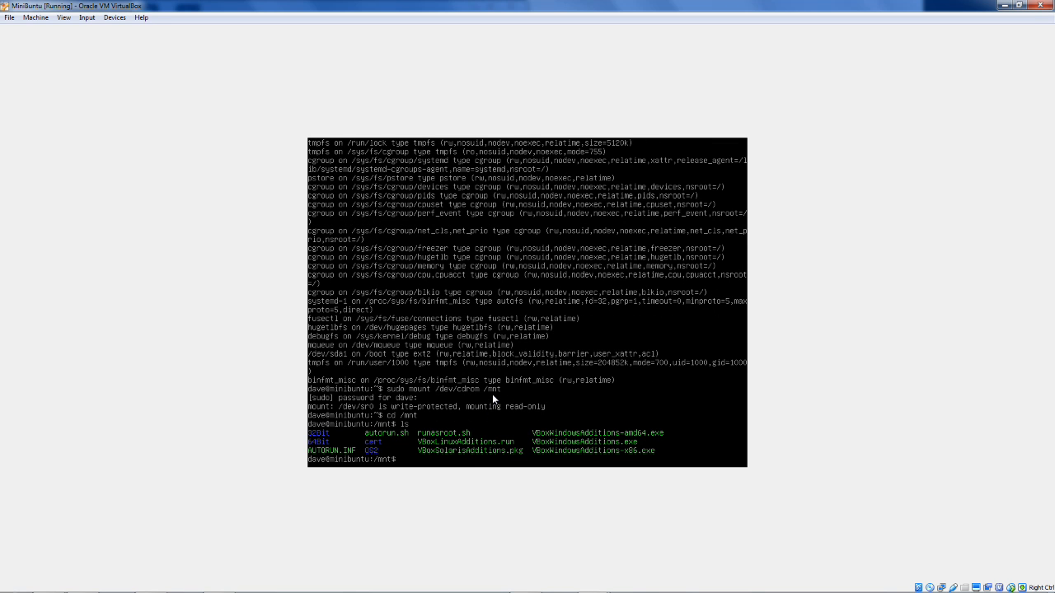
key(Return)
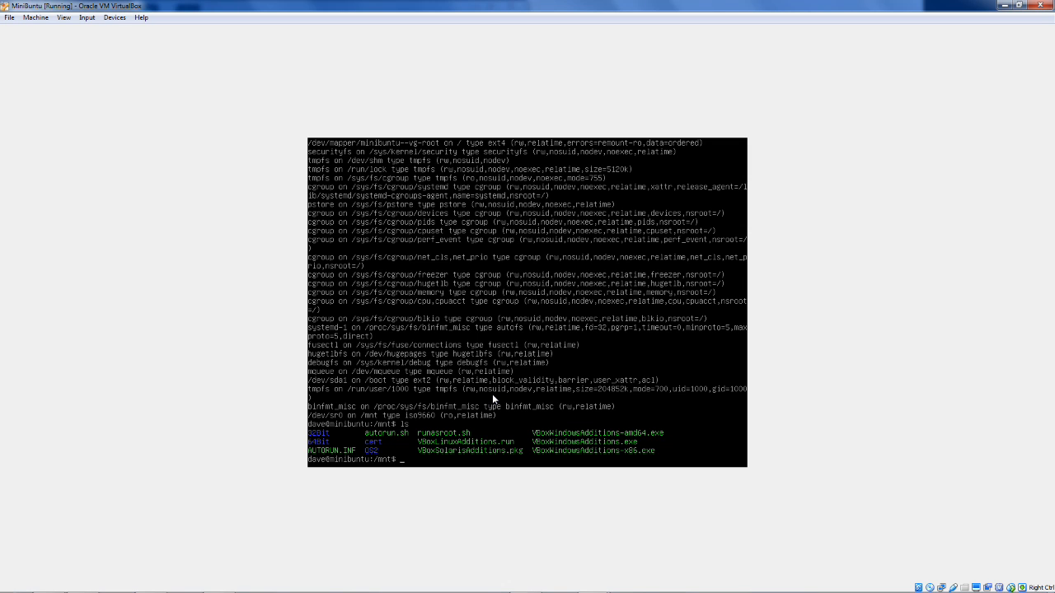
Run sudo apt-get update, install build-essential answering y, then list the files again.
text(sudo apt-get update)
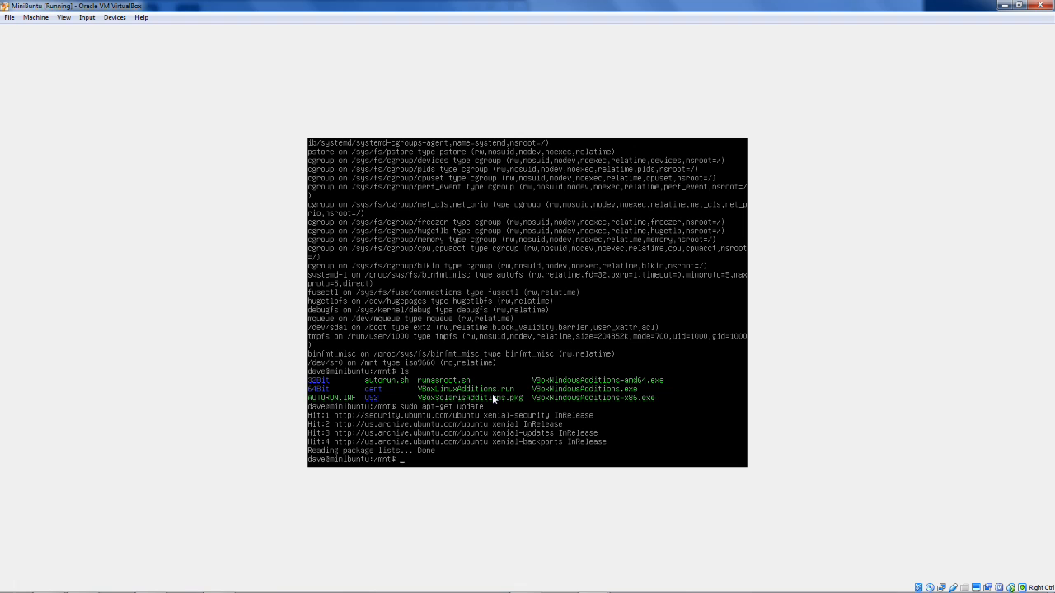
text(sudo apt-get update)
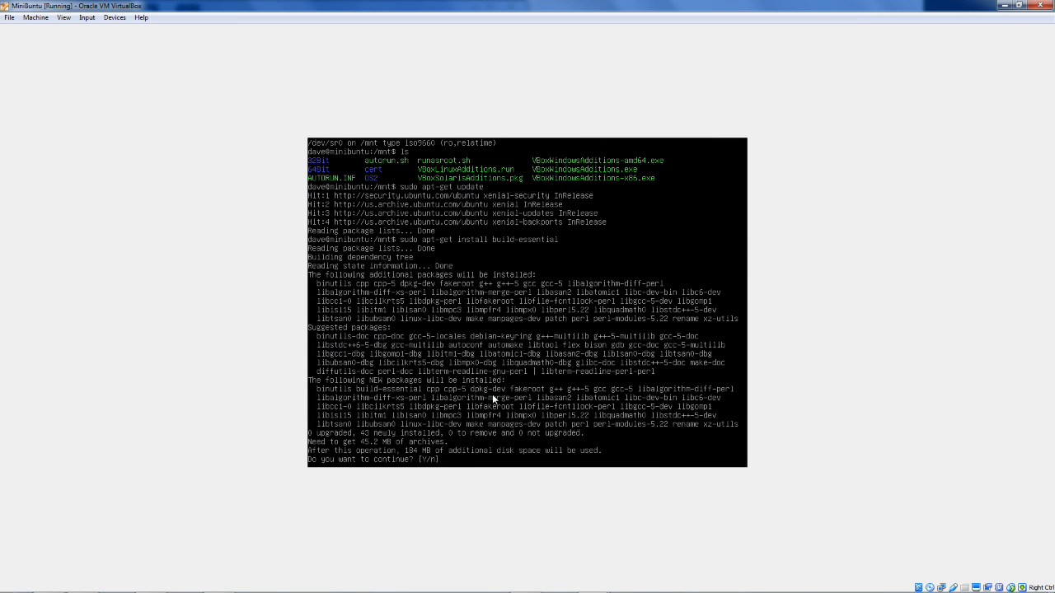
text(y)
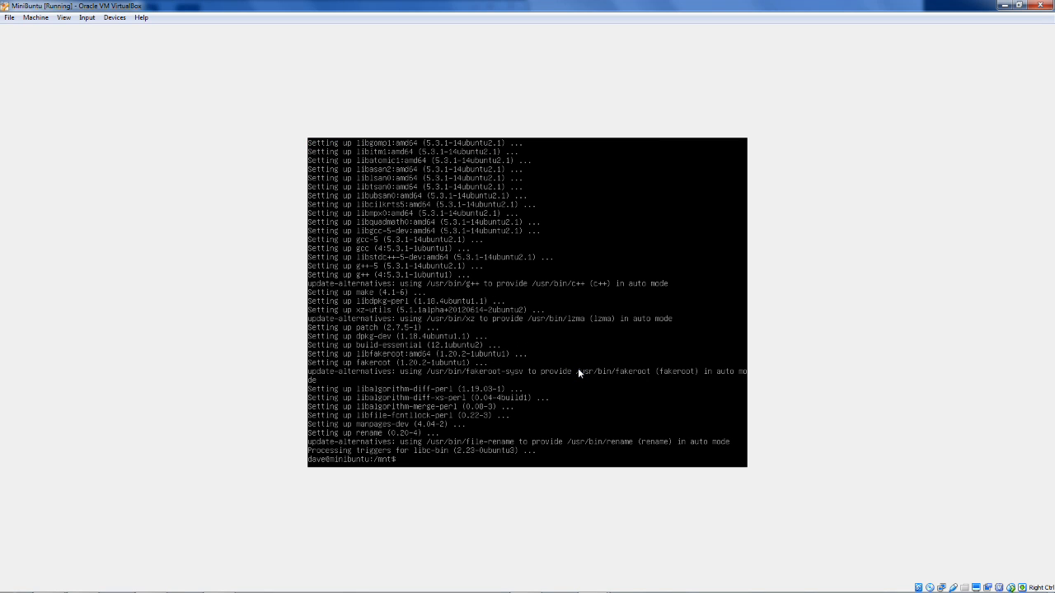
text(ls)
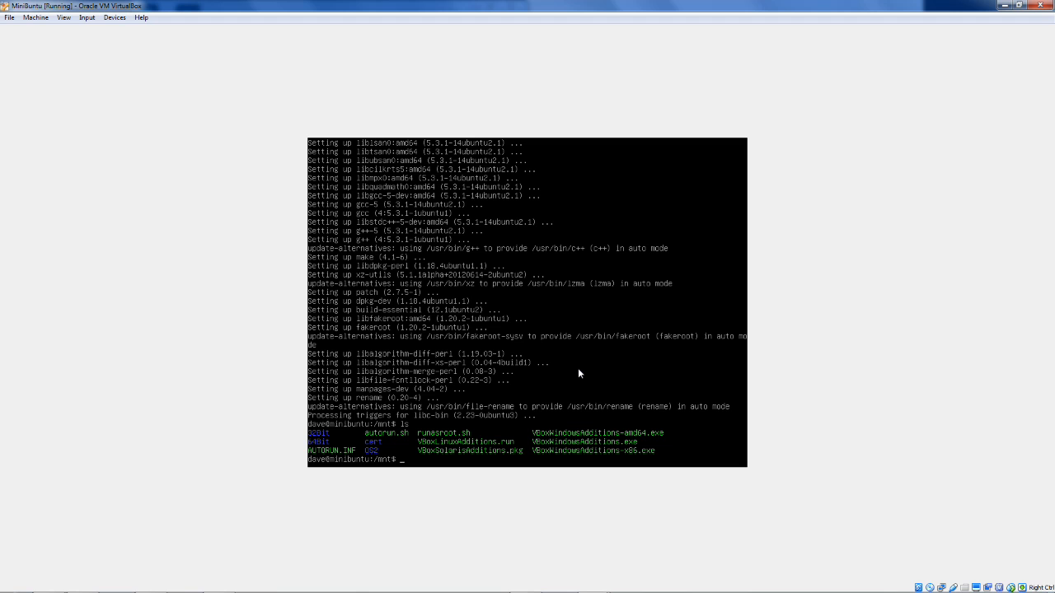
Run sudo ./VBoxLinuxAdditions.run to build and install the Guest Additions modules.
text(less)
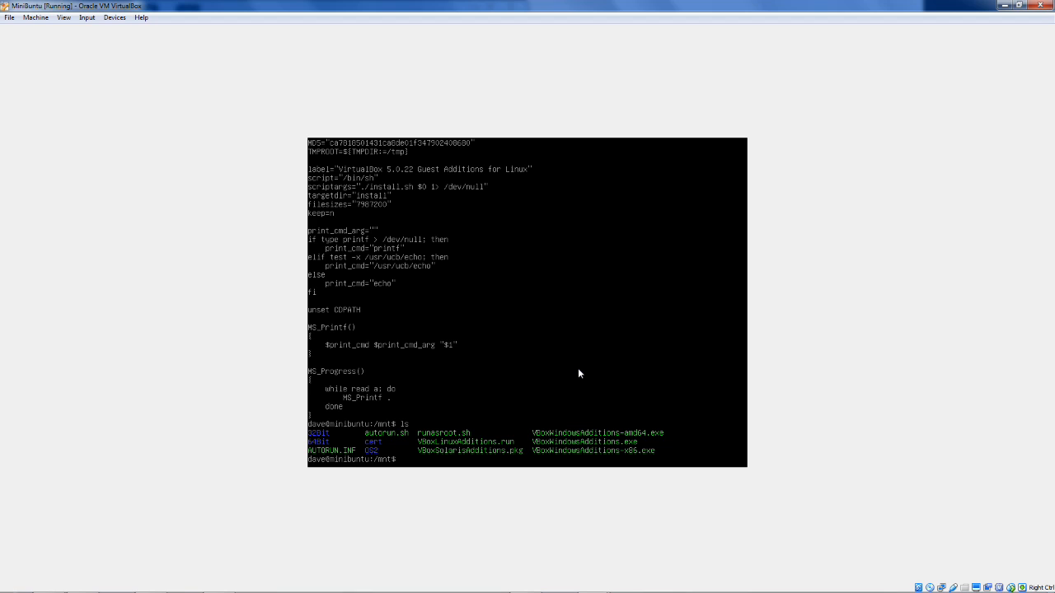
text(sudo)
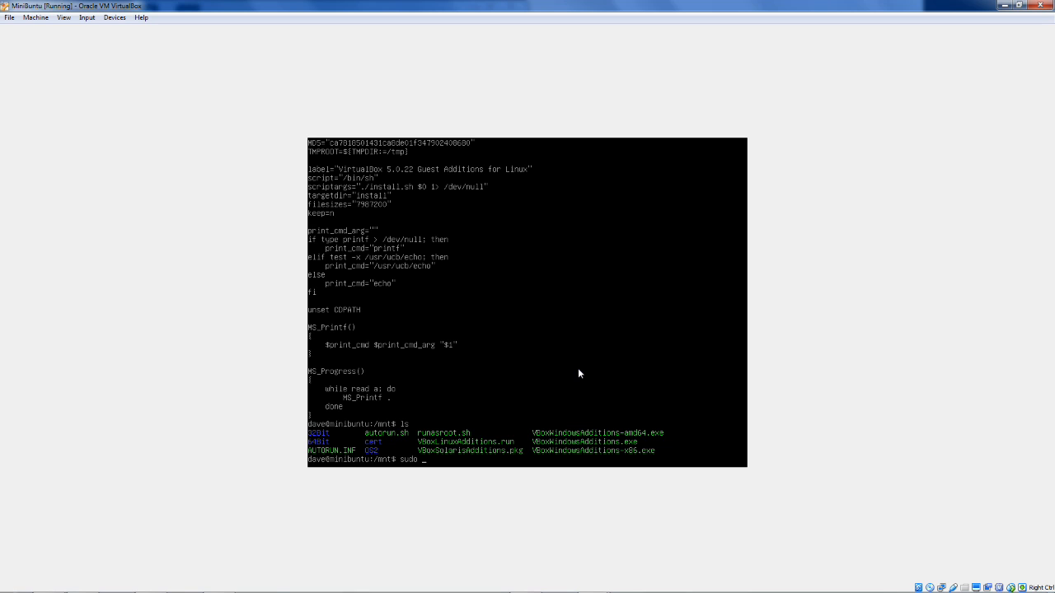
text(./VBoxLinuxAdditions.run)
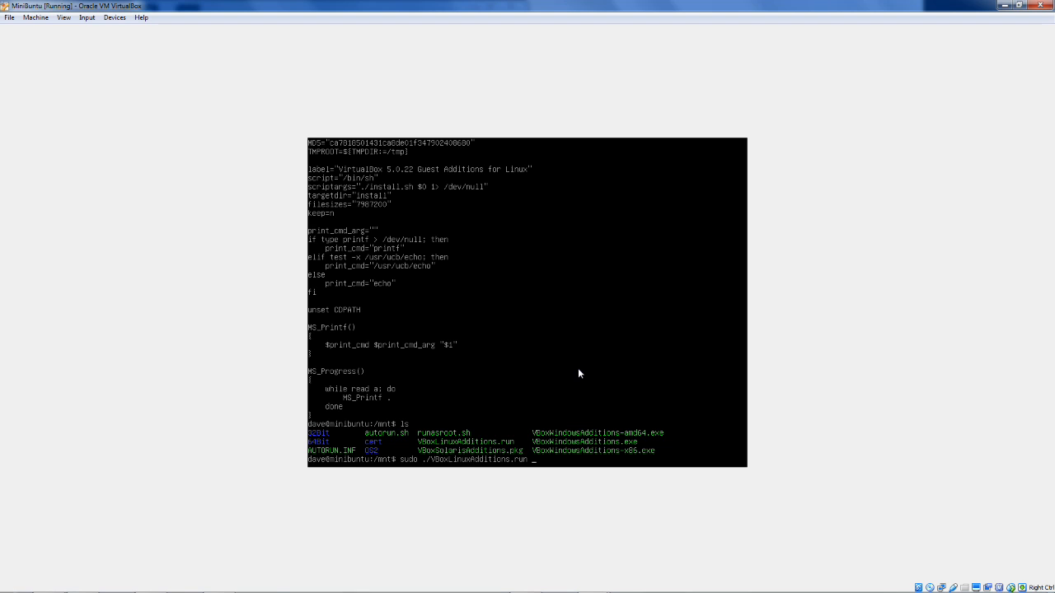
key(Return)
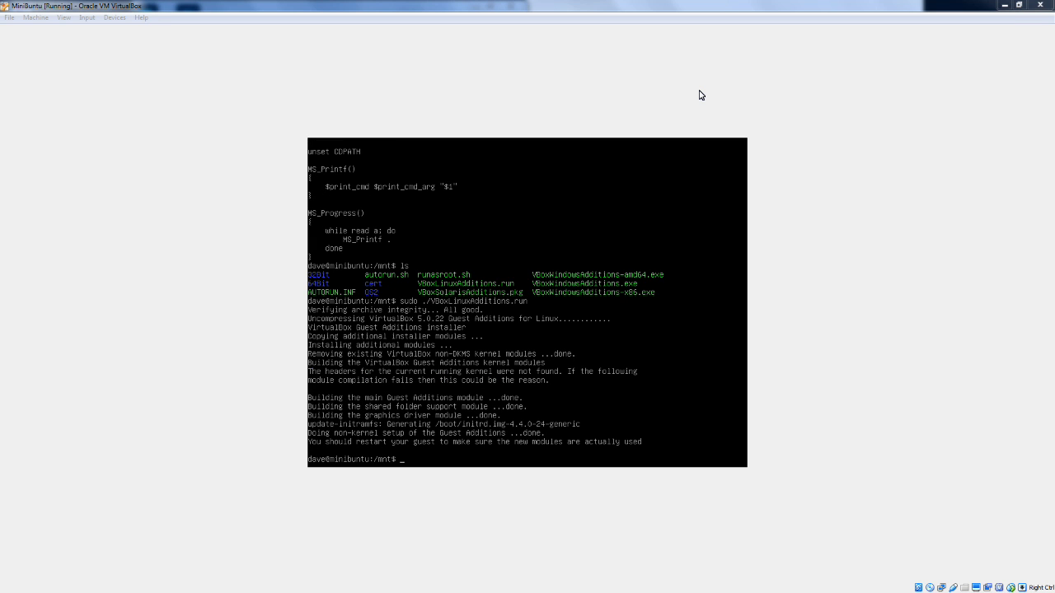
mouse_move(758, 183)
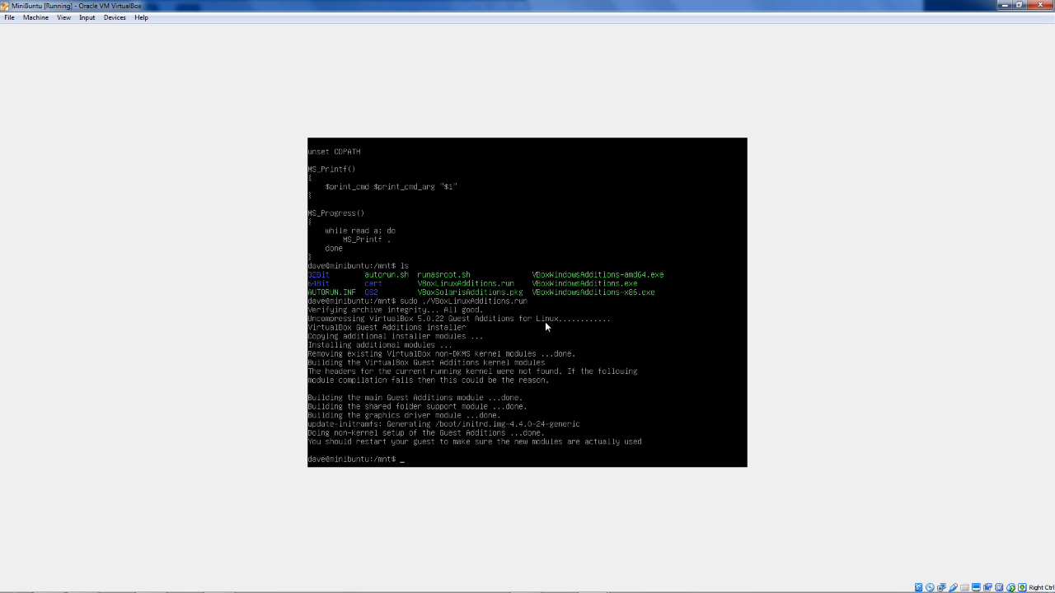
Install lightdm and i3 with sudo apt-get install, answering y to continue.
text(sudo a)
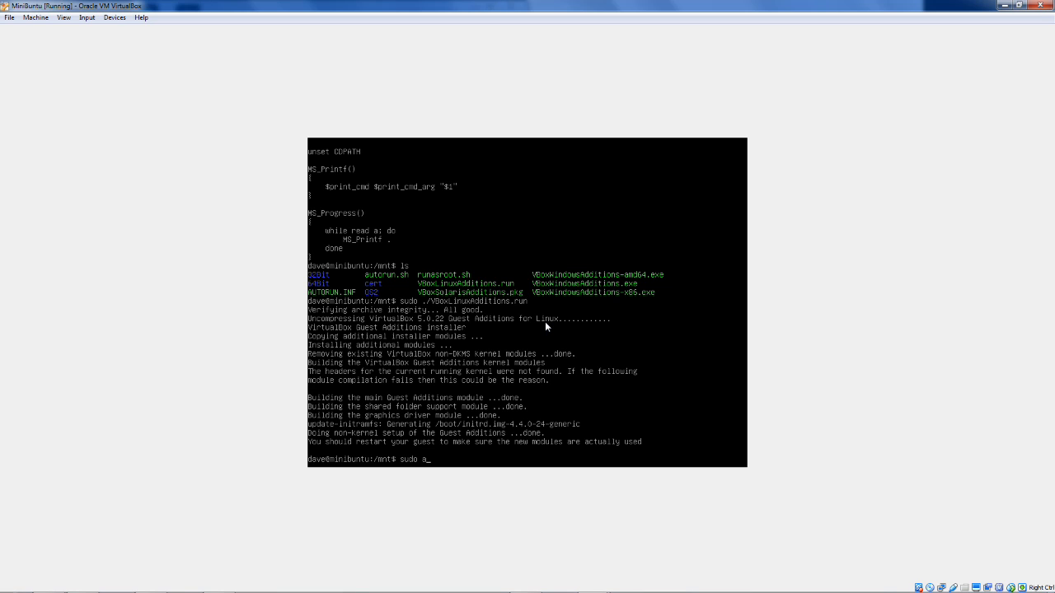
text(pt-get install lightdm)
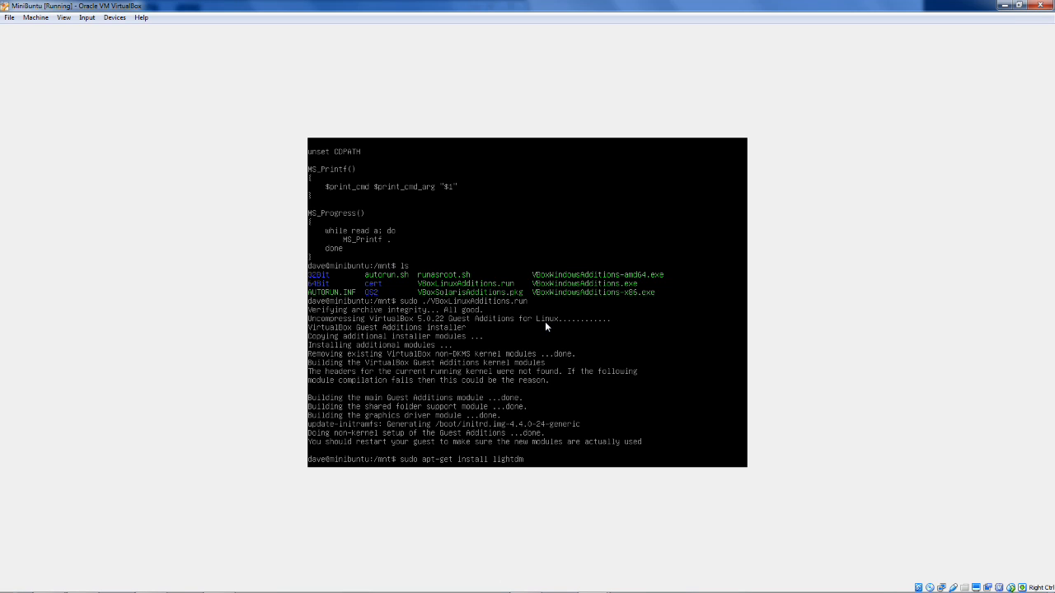
text(3)
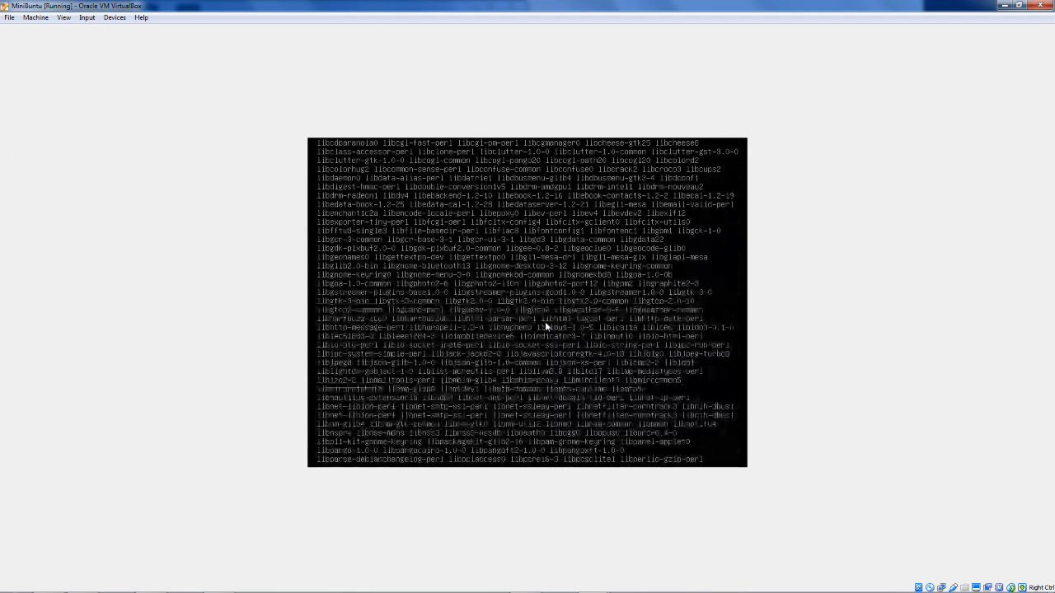
scroll(down, 3)
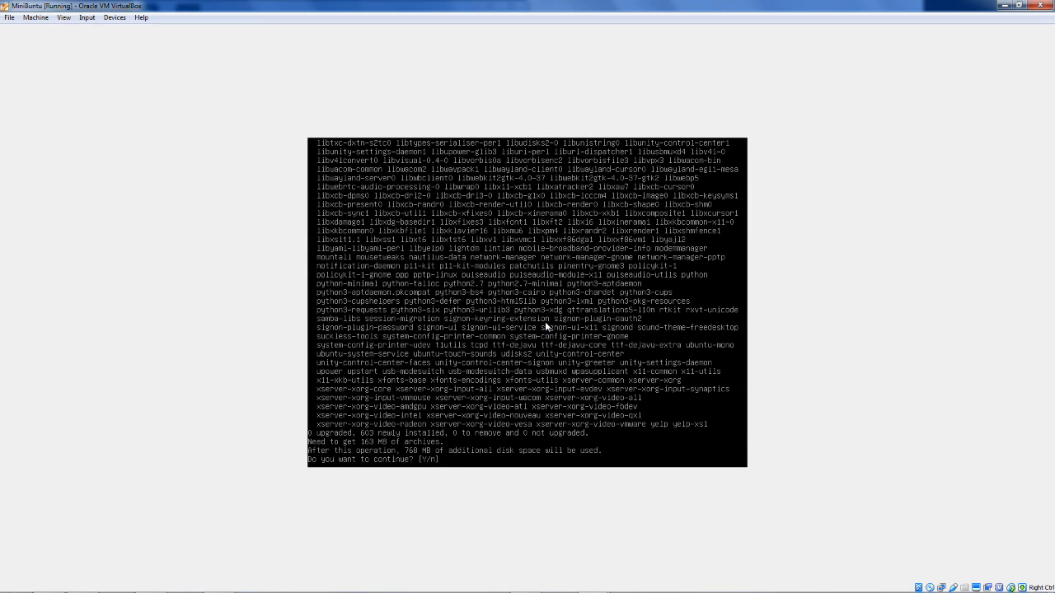
mouse_move(448, 459)
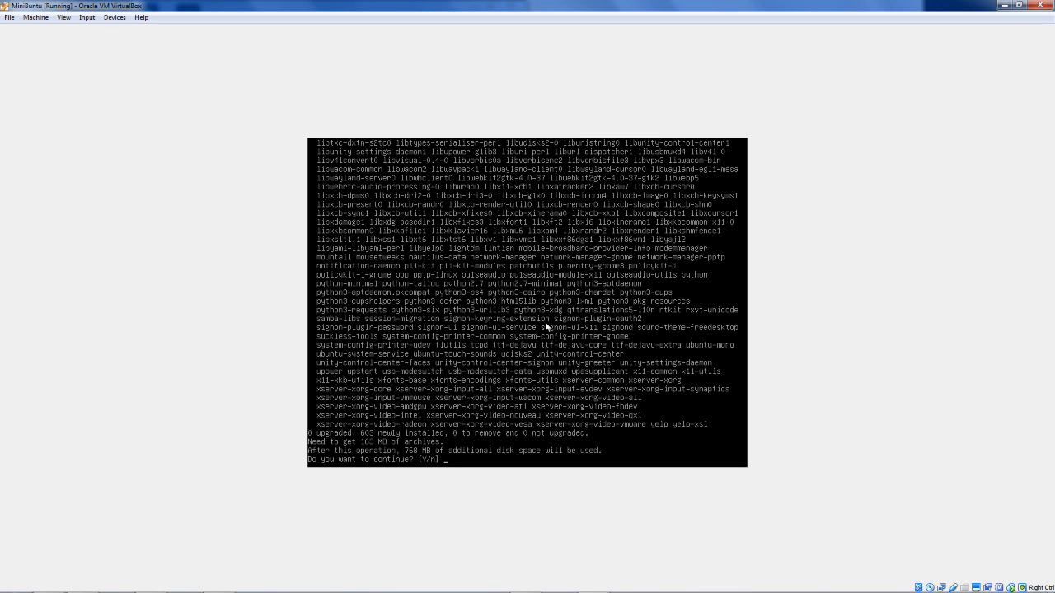
text(y)
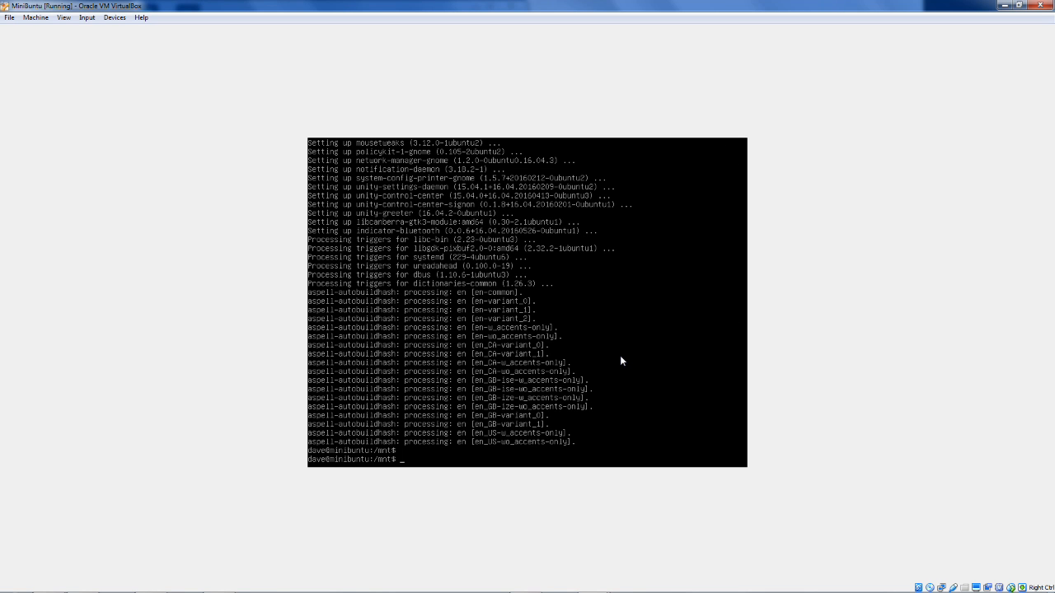
Reboot the guest with sudo shutdown -r now.
text(sudo)
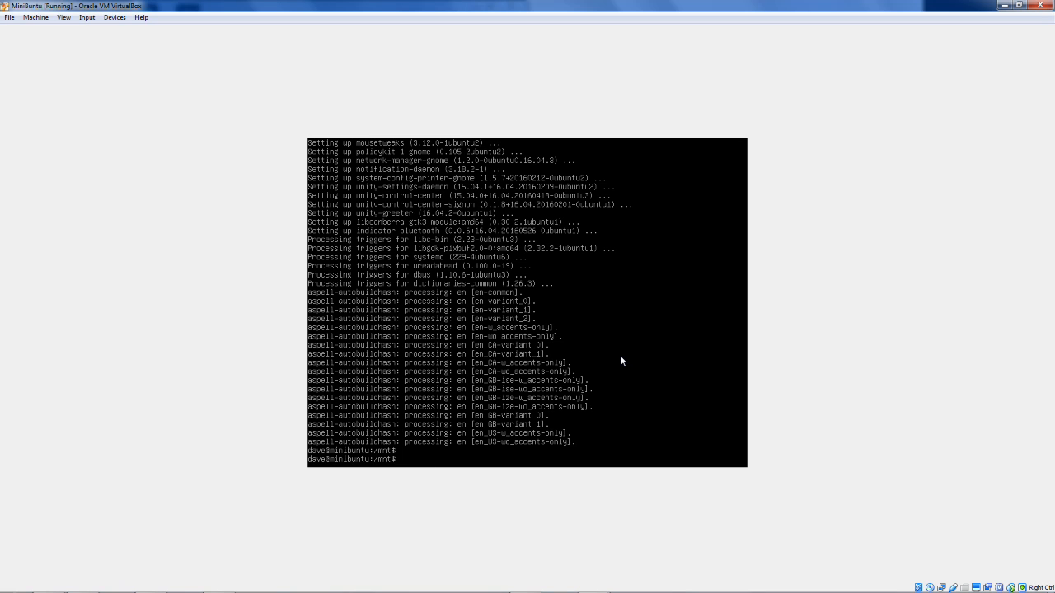
text(shutdow)
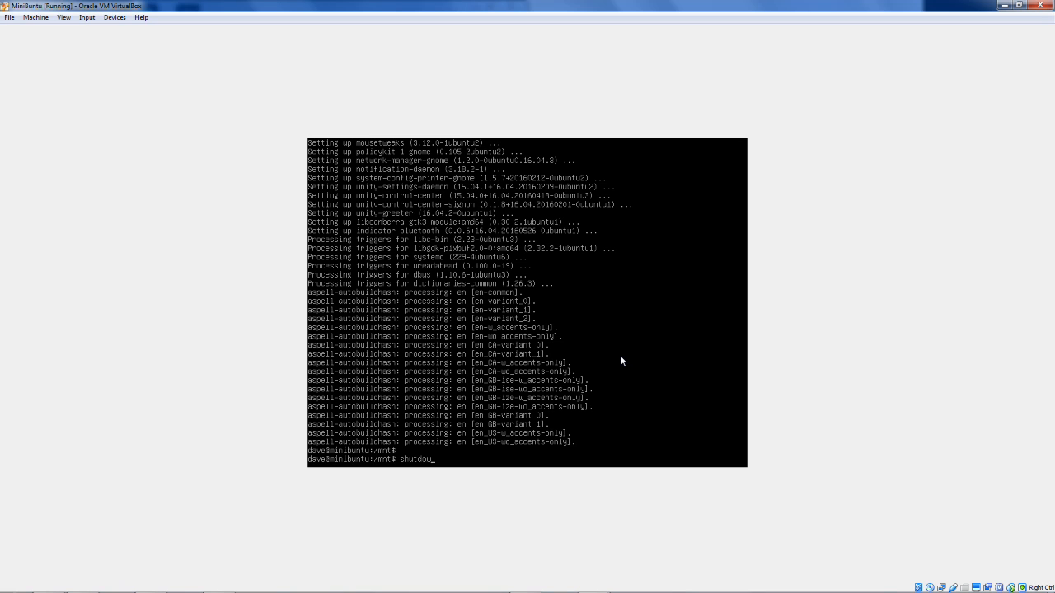
text(-r now)
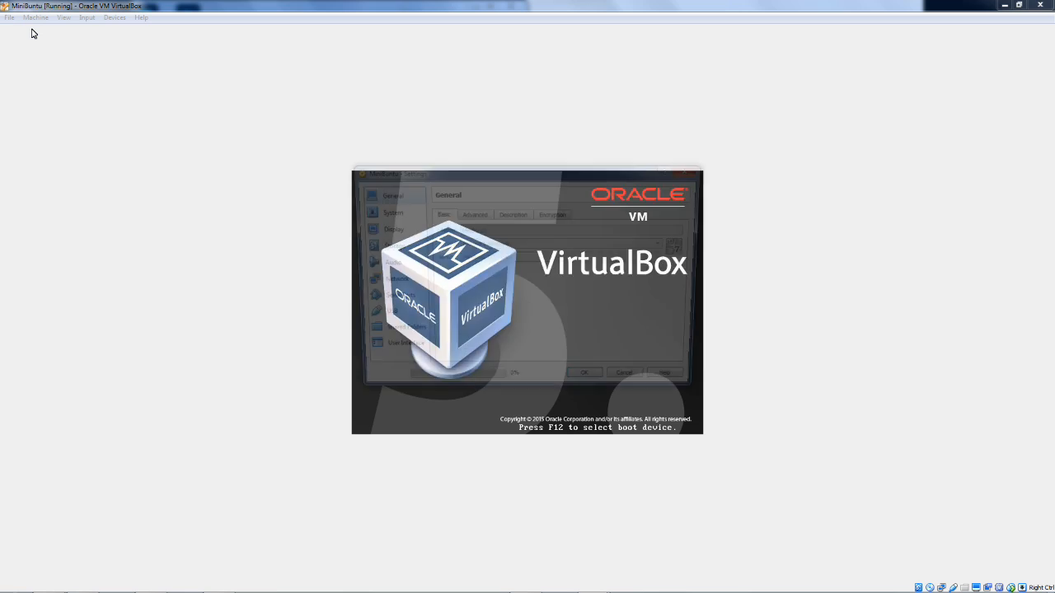
Set Shared Clipboard to Bidirectional and Drag'n'Drop to Enabled under General > Advanced and save.
click(472, 212)
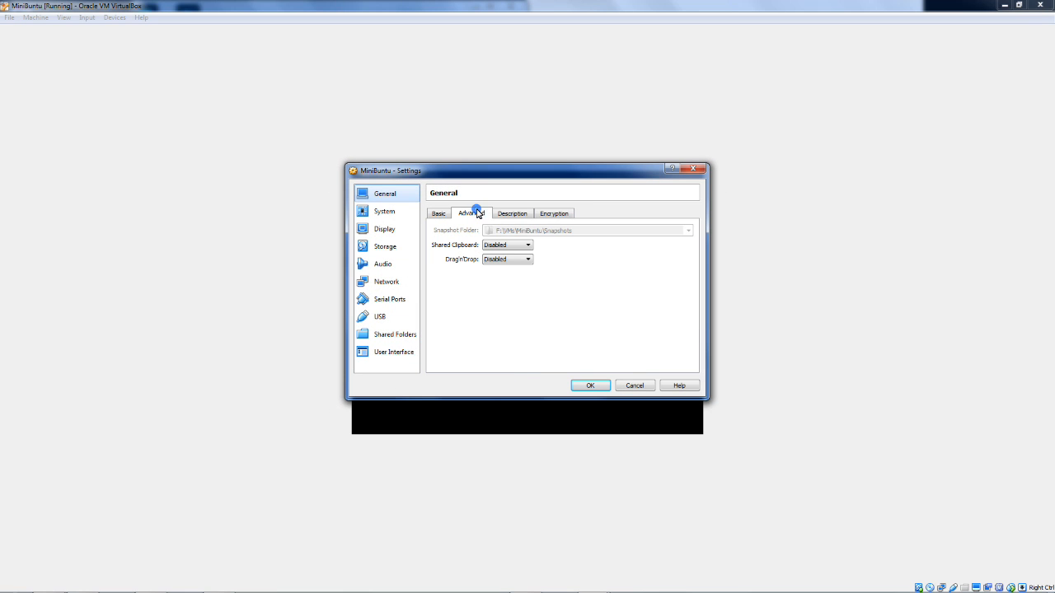
click(528, 244)
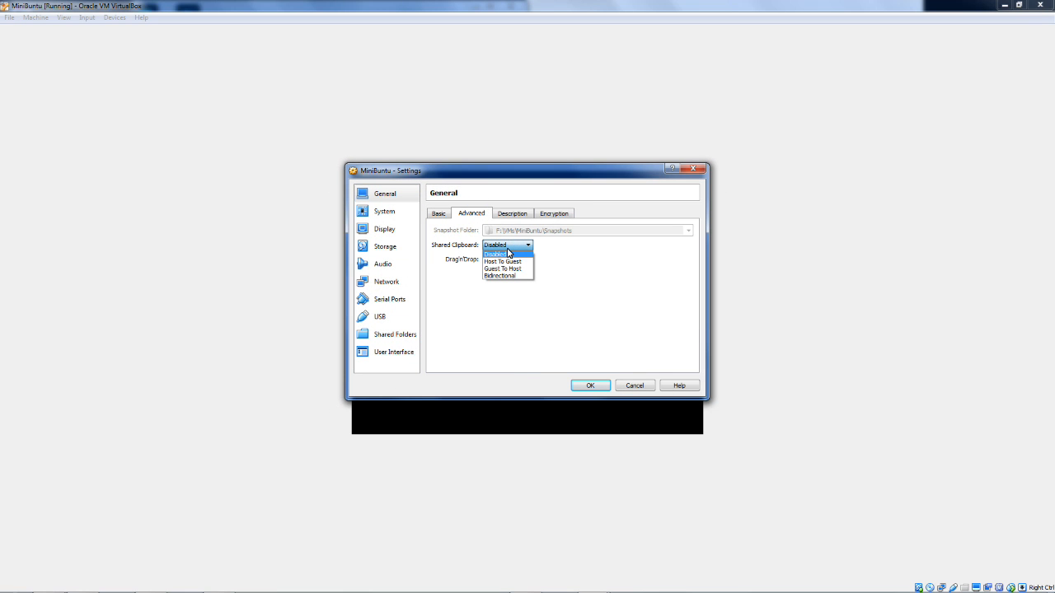
mouse_move(507, 276)
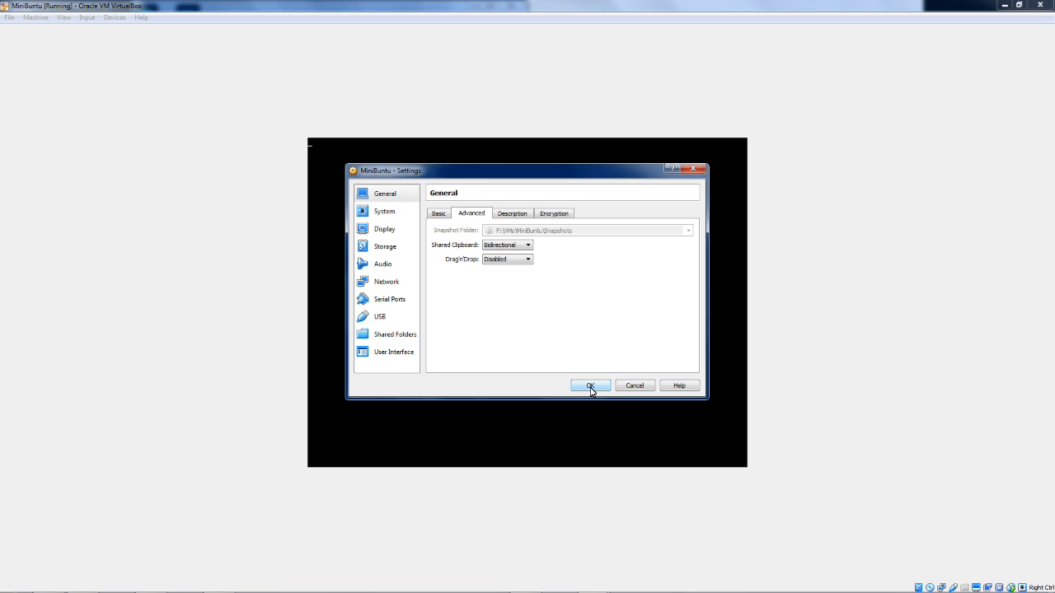
click(590, 386)
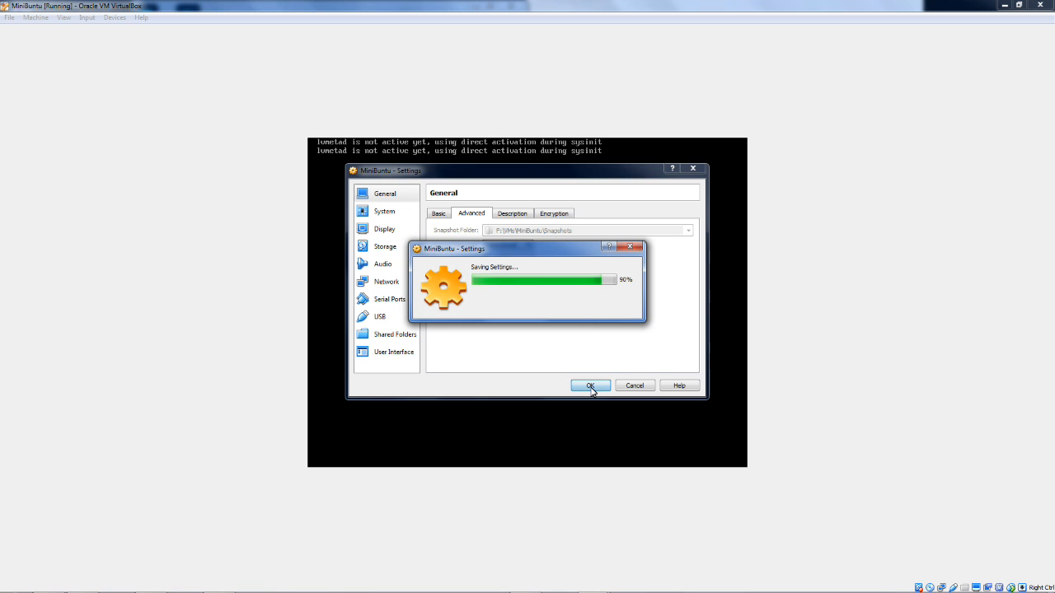
click(590, 385)
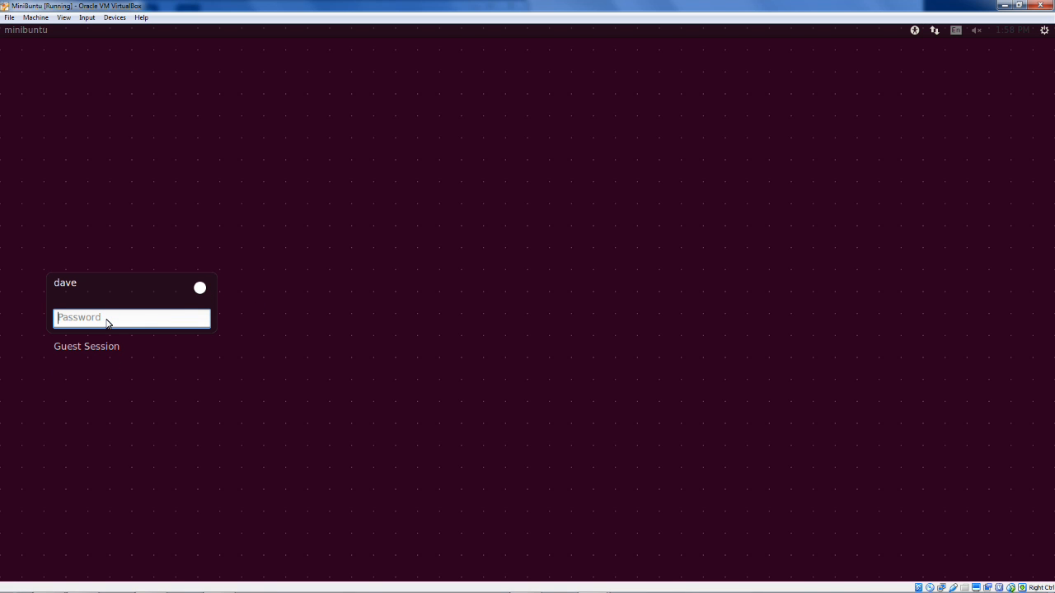
Log in at LightDM, keep Win as the i3 modifier and write the config file.
text(password)
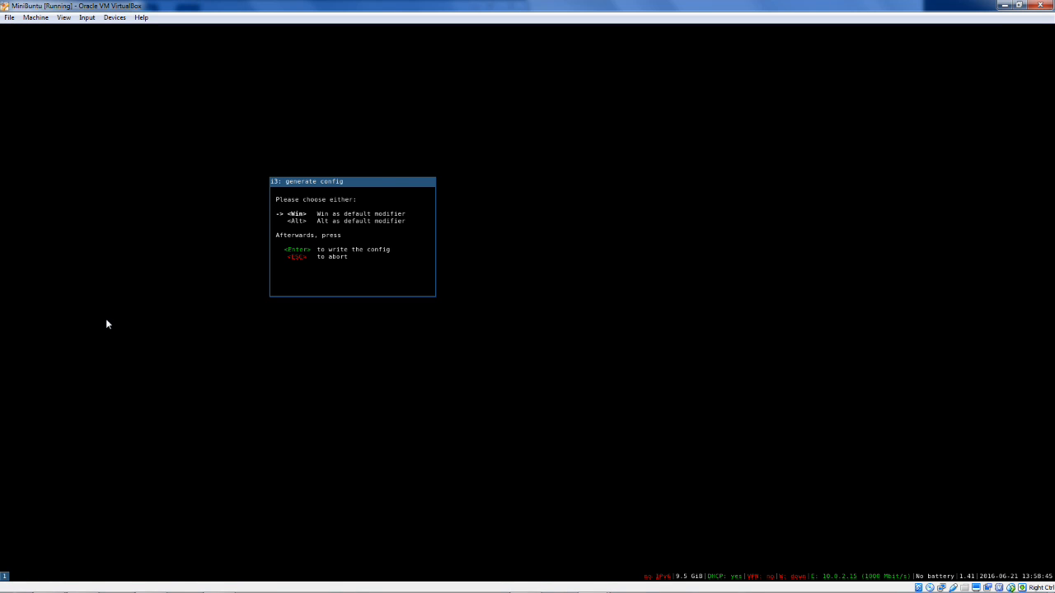
key(Down)
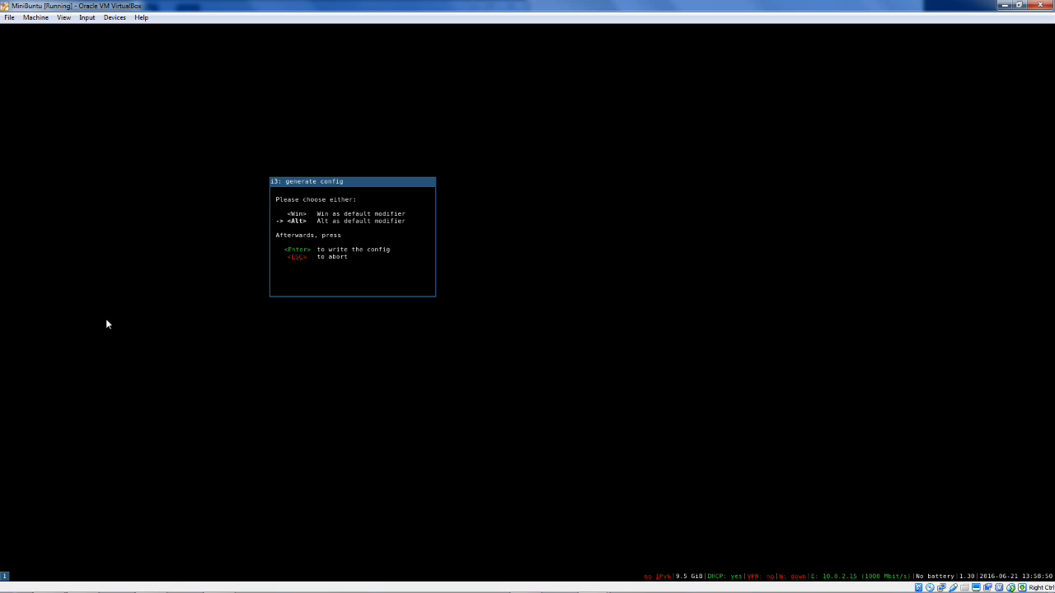
key(Up)
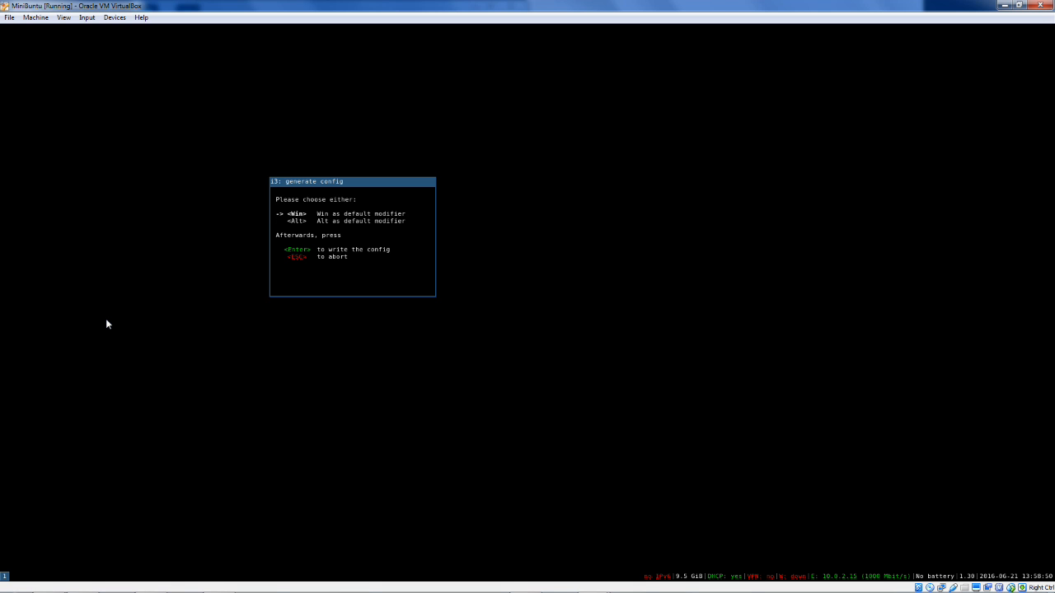
key(Down)
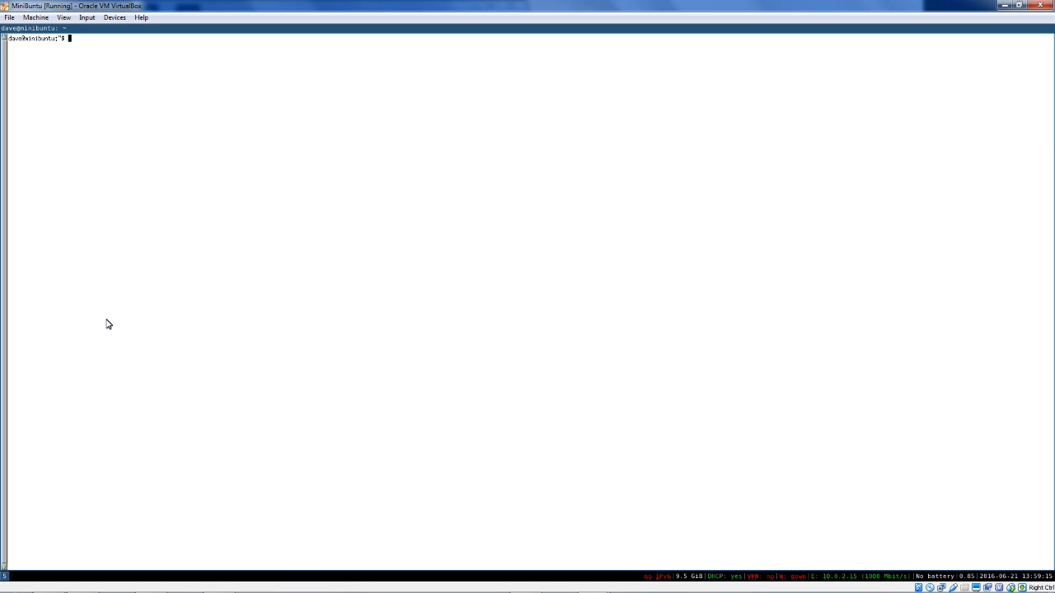
Run sudo apt-get install firefox vim emacs glances htop and confirm with y.
text(sudo apt-get install firefox vim emacs gi)
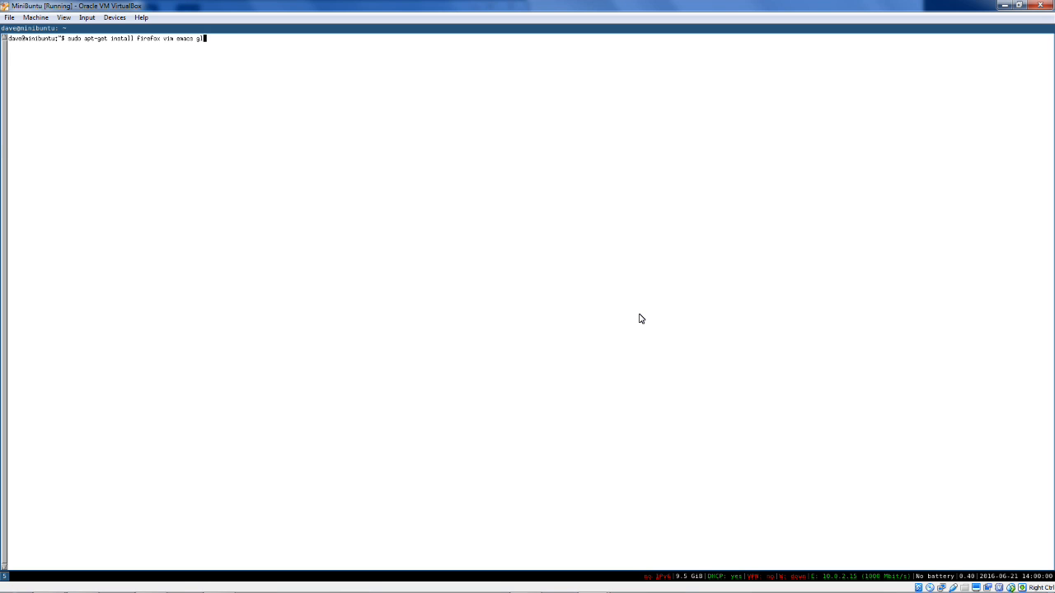
text(glances htop)
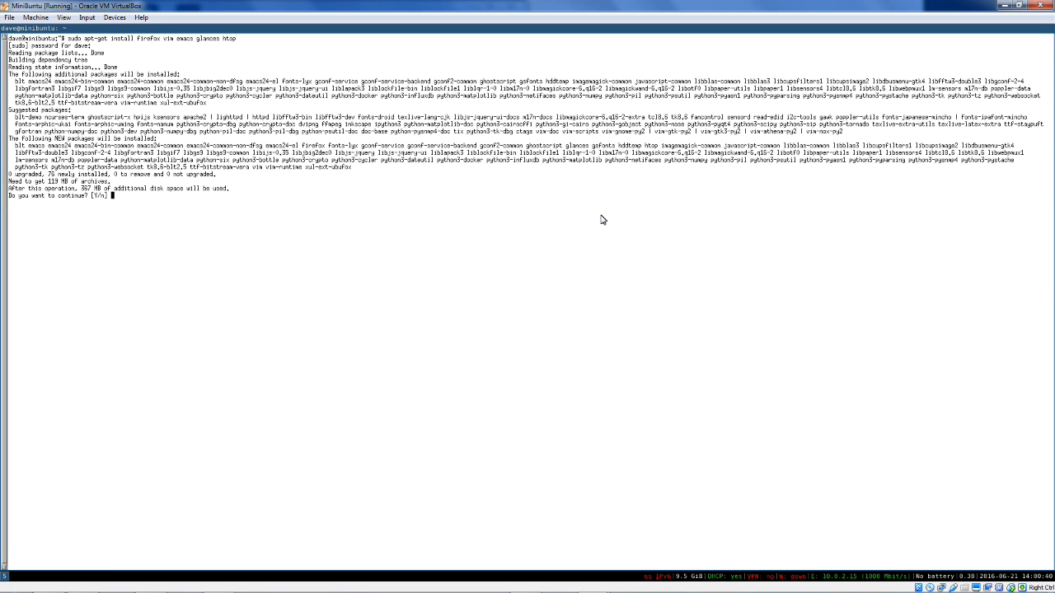
text(y)
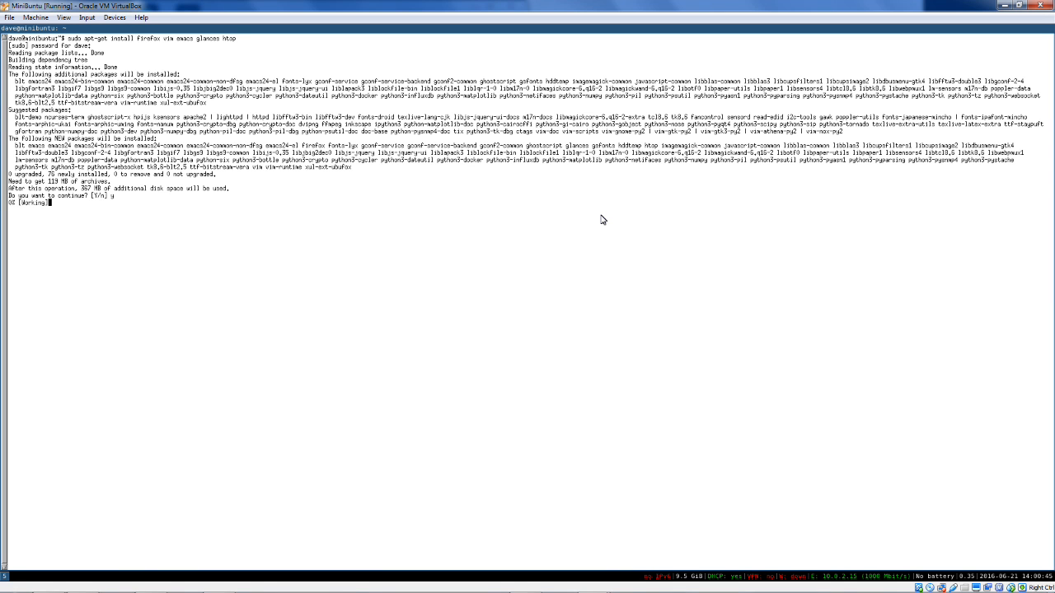